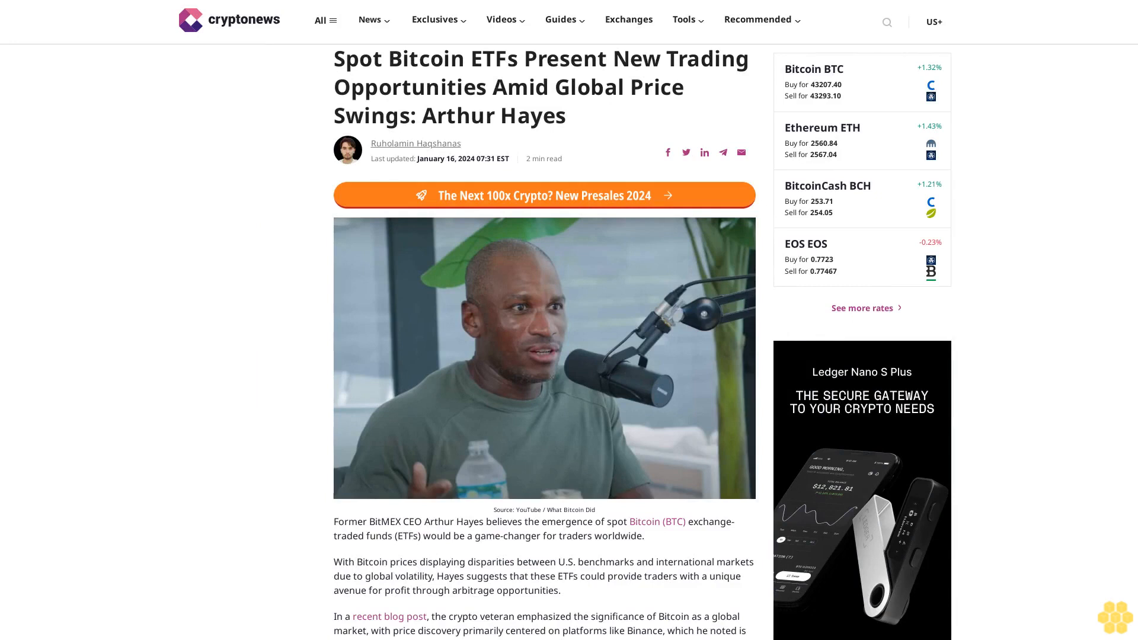
scroll(down, 3)
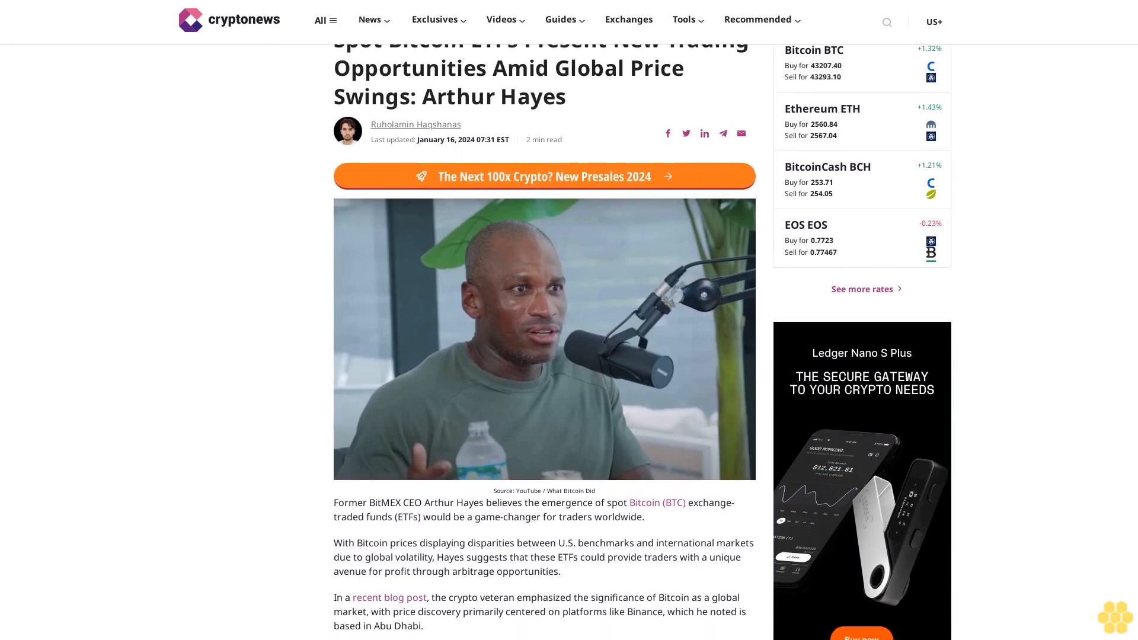
scroll(down, 3)
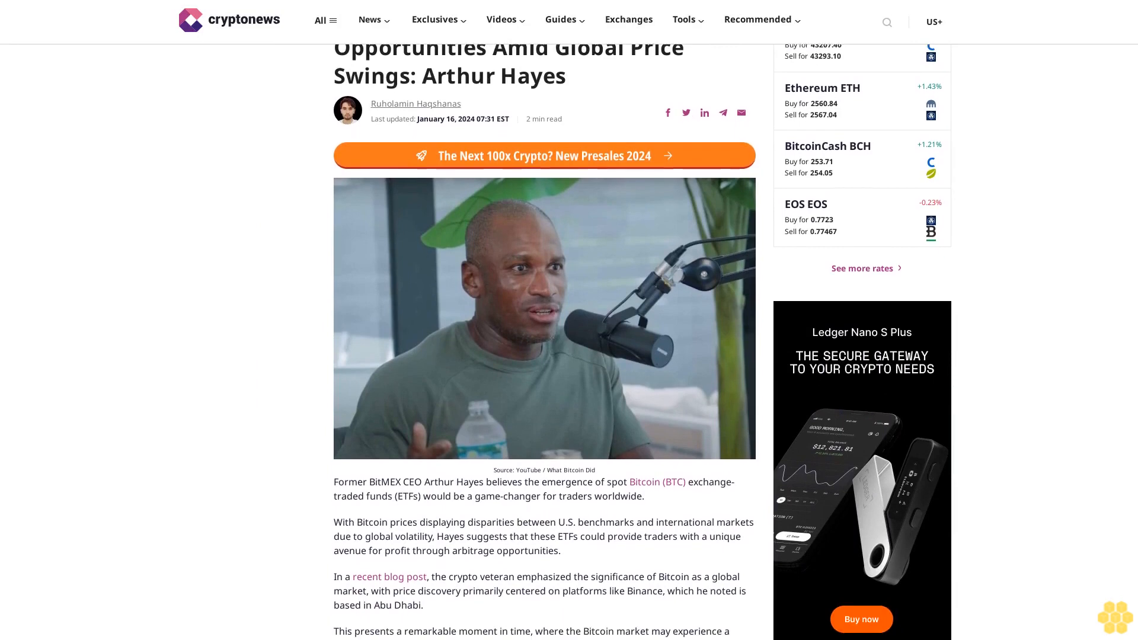
scroll(down, 3)
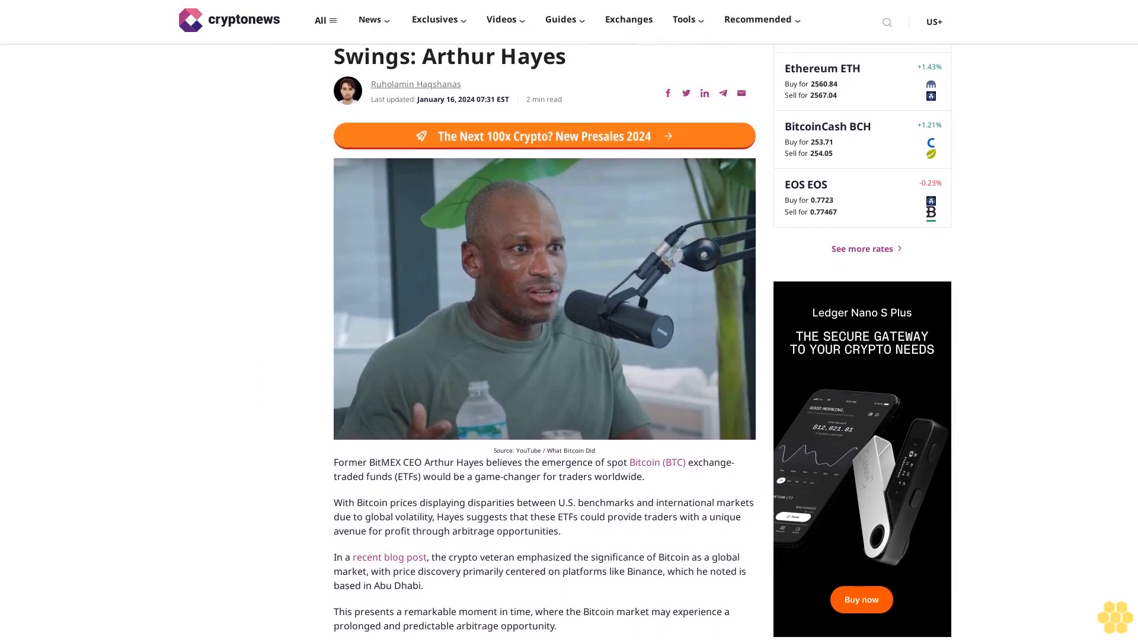
scroll(down, 3)
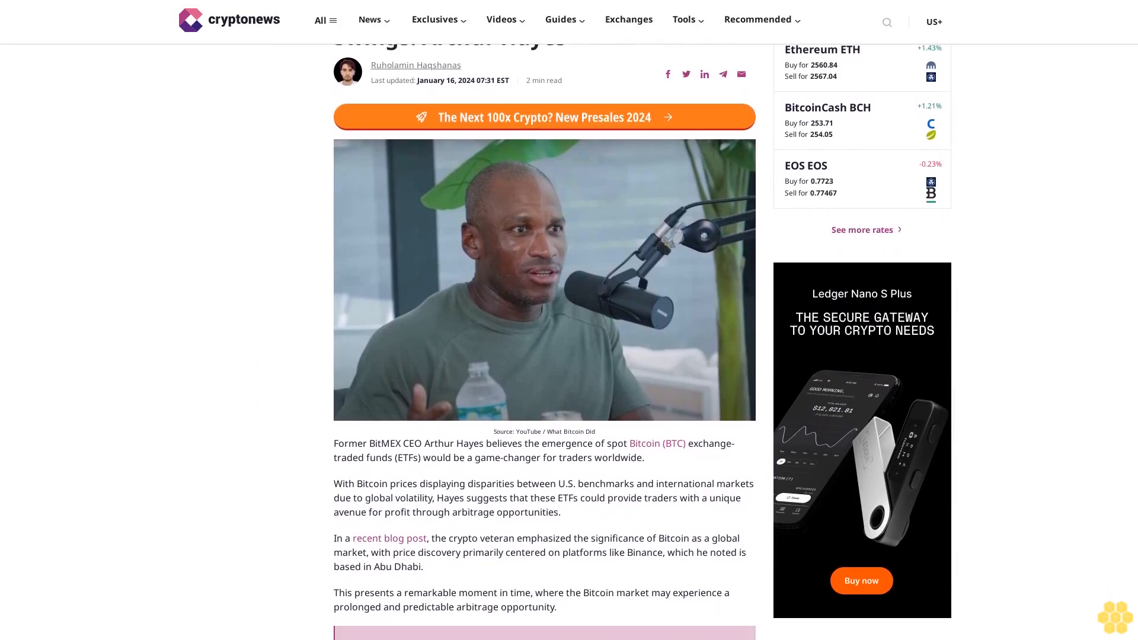
scroll(down, 3)
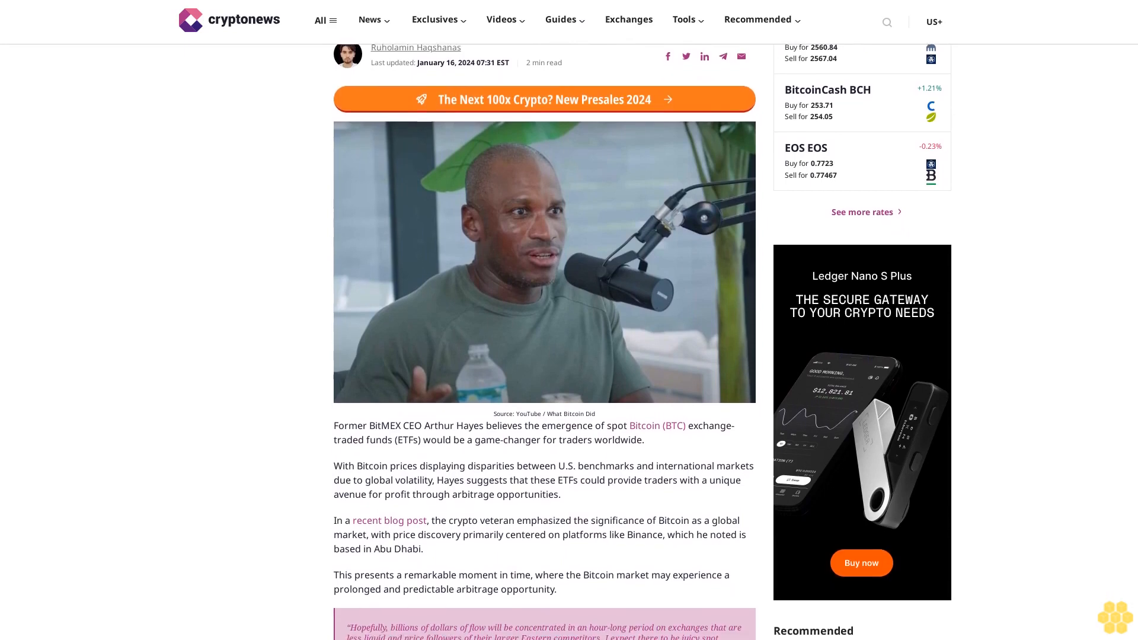
scroll(down, 3)
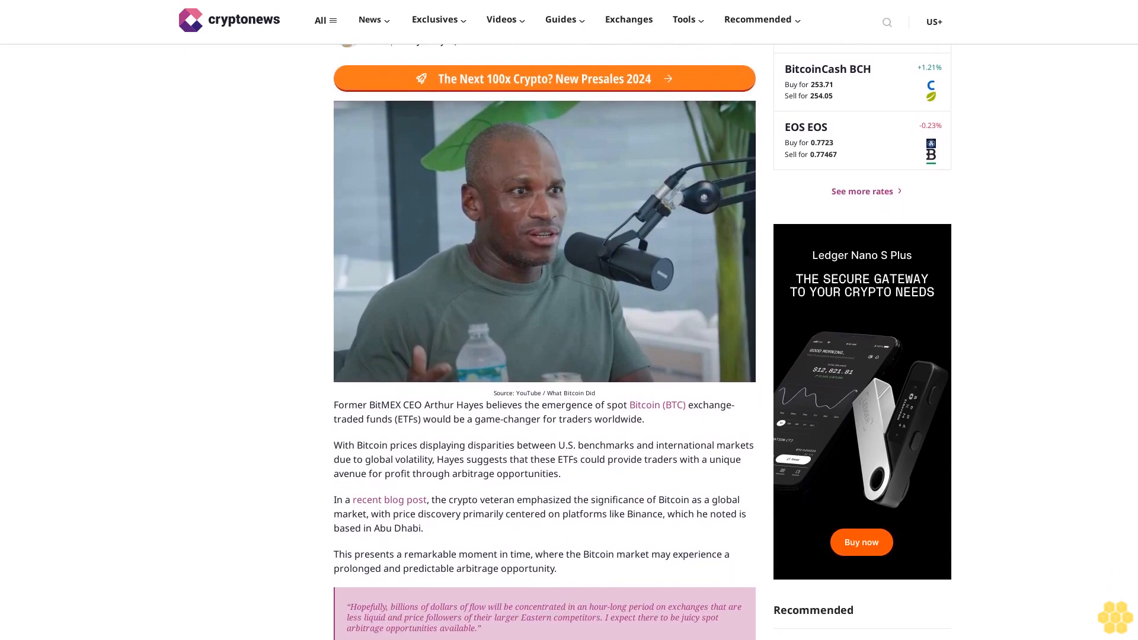
scroll(down, 3)
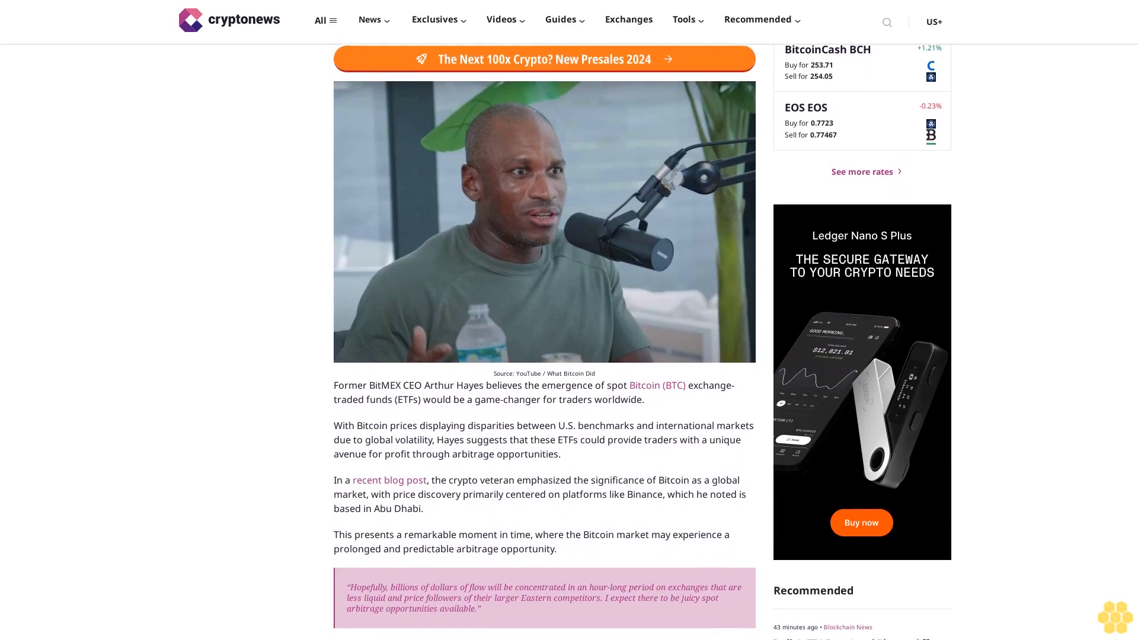
scroll(down, 3)
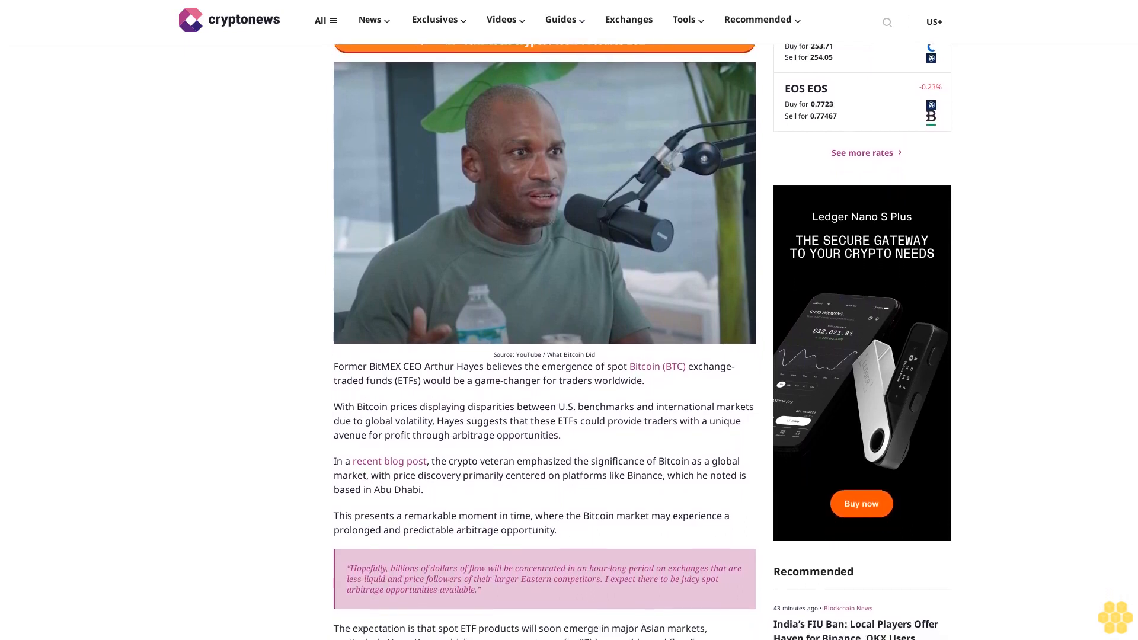
scroll(down, 3)
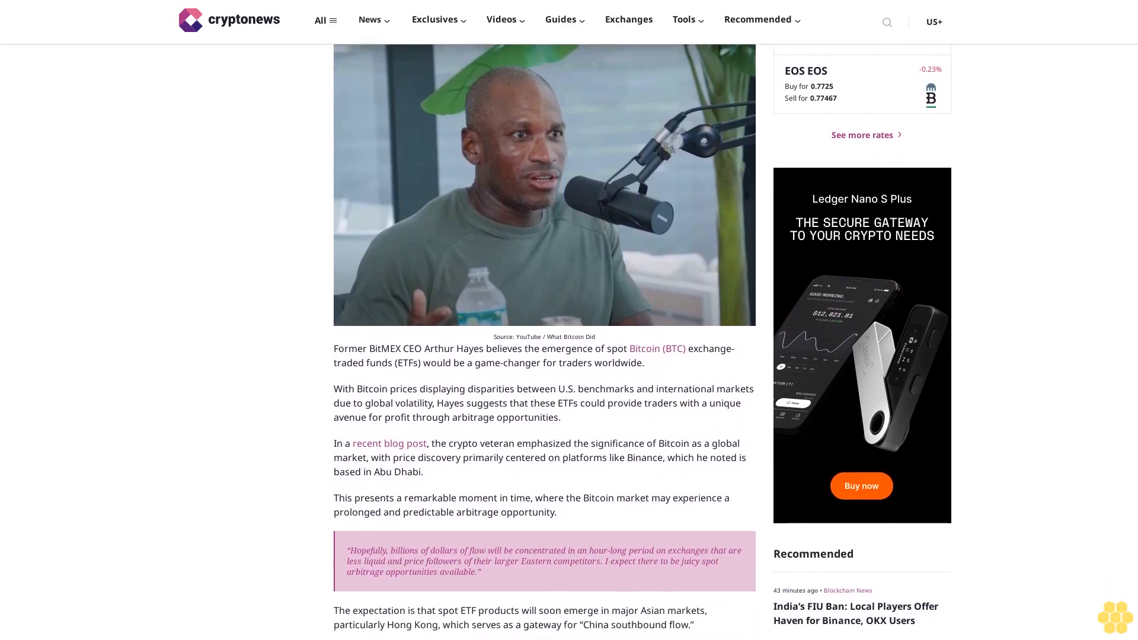
scroll(down, 3)
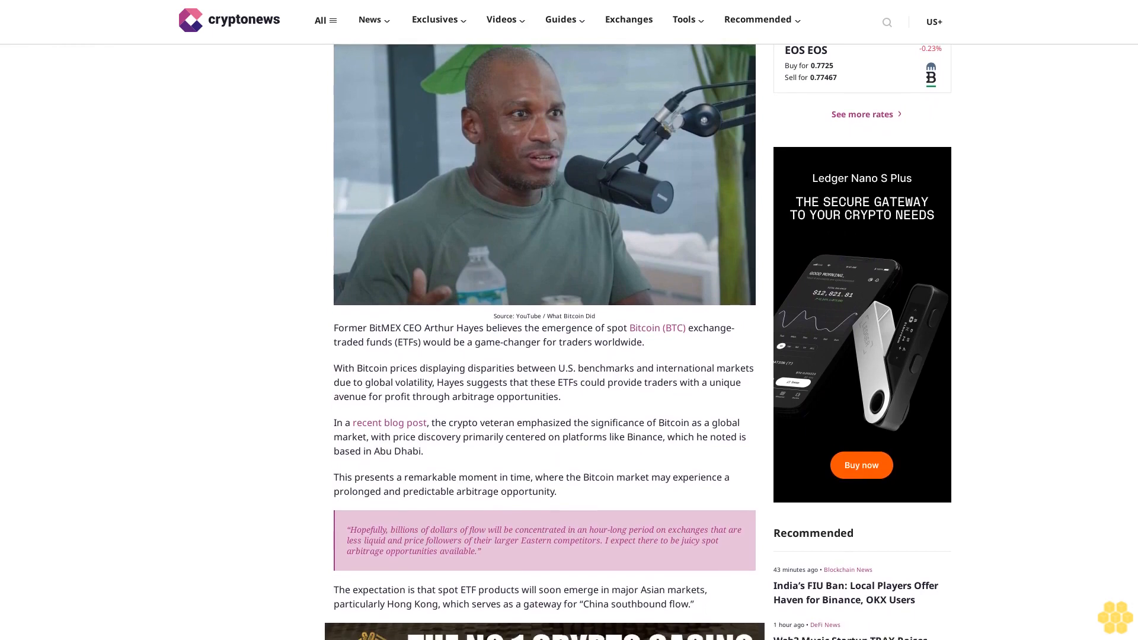
scroll(down, 3)
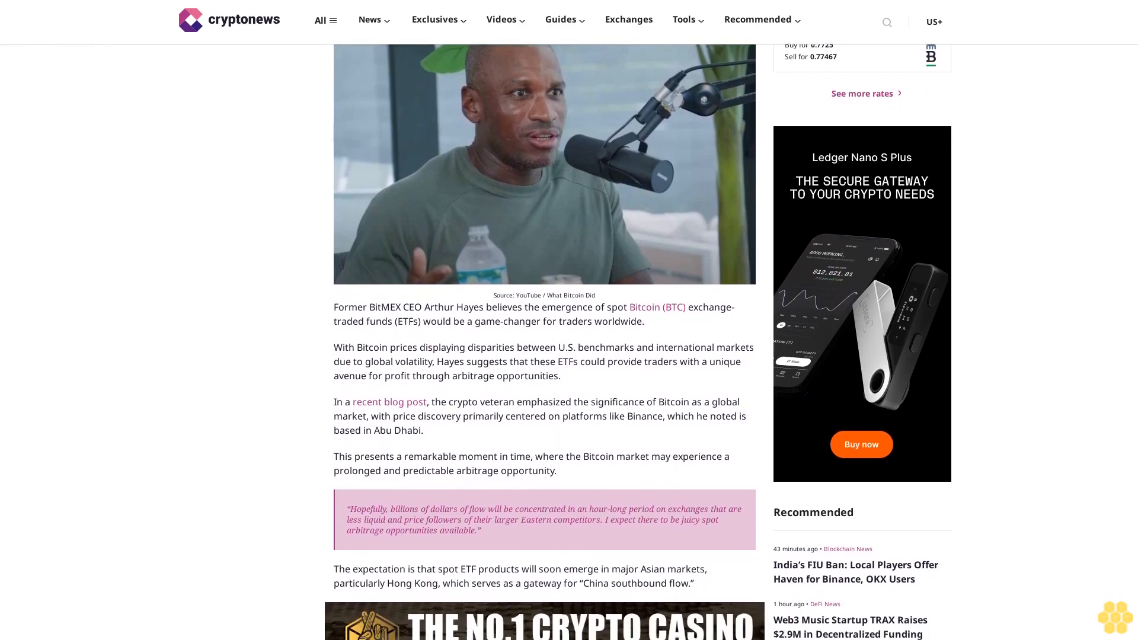
scroll(down, 3)
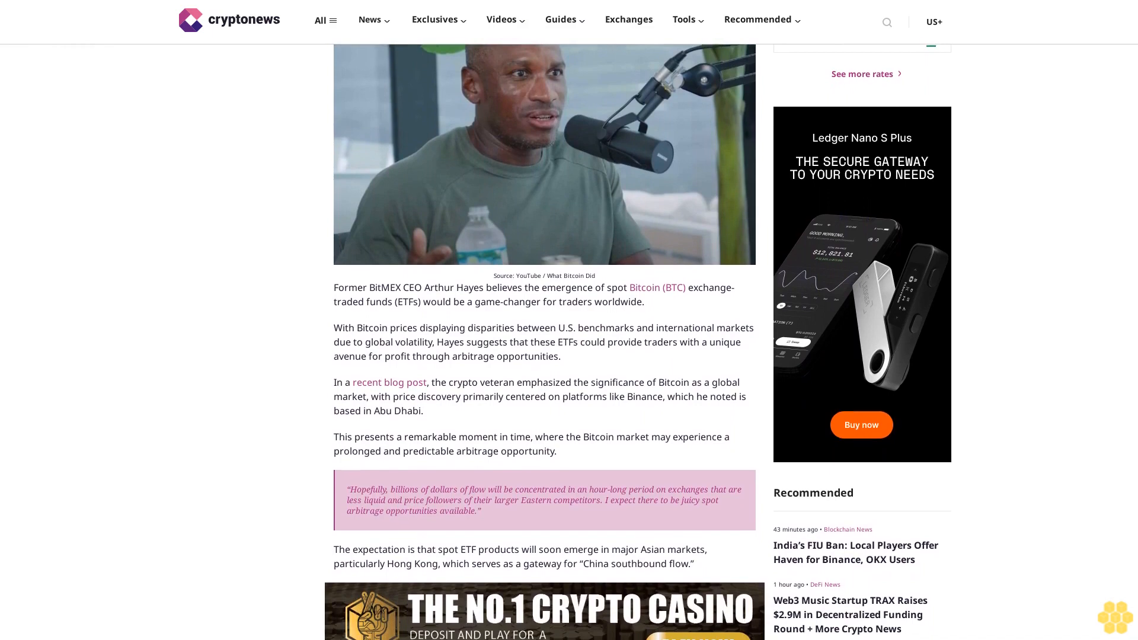
scroll(down, 3)
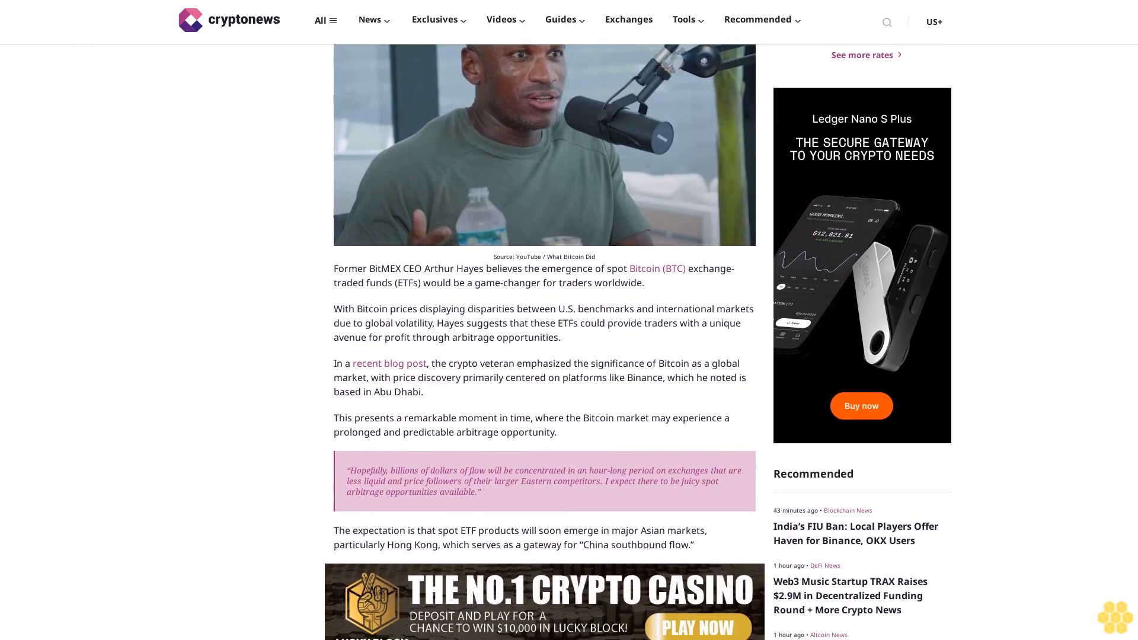
scroll(down, 3)
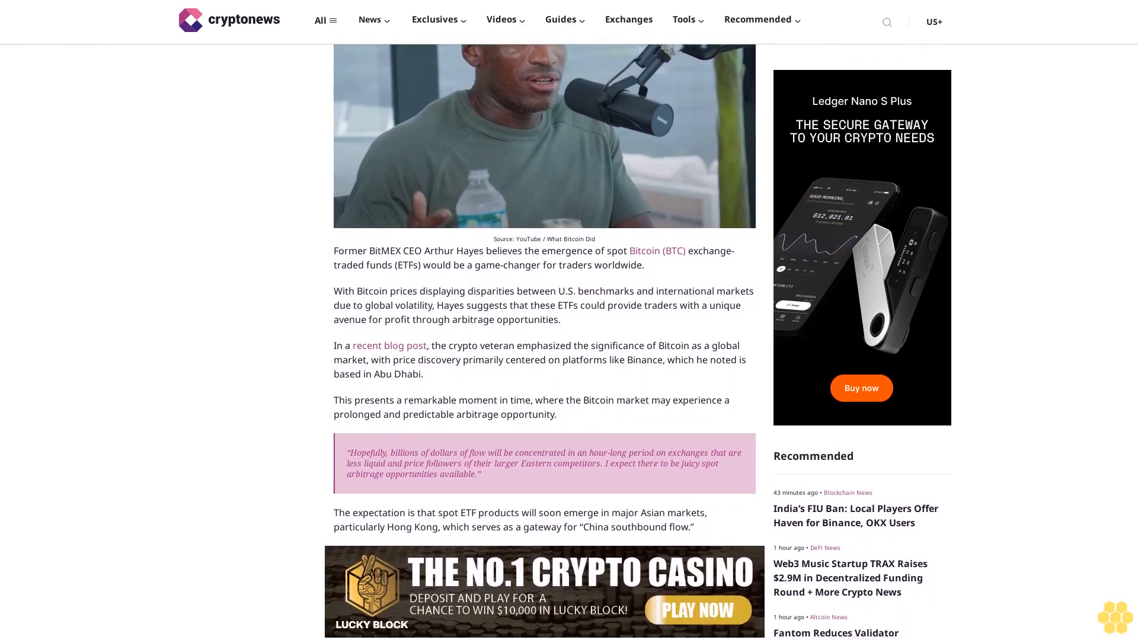
scroll(down, 3)
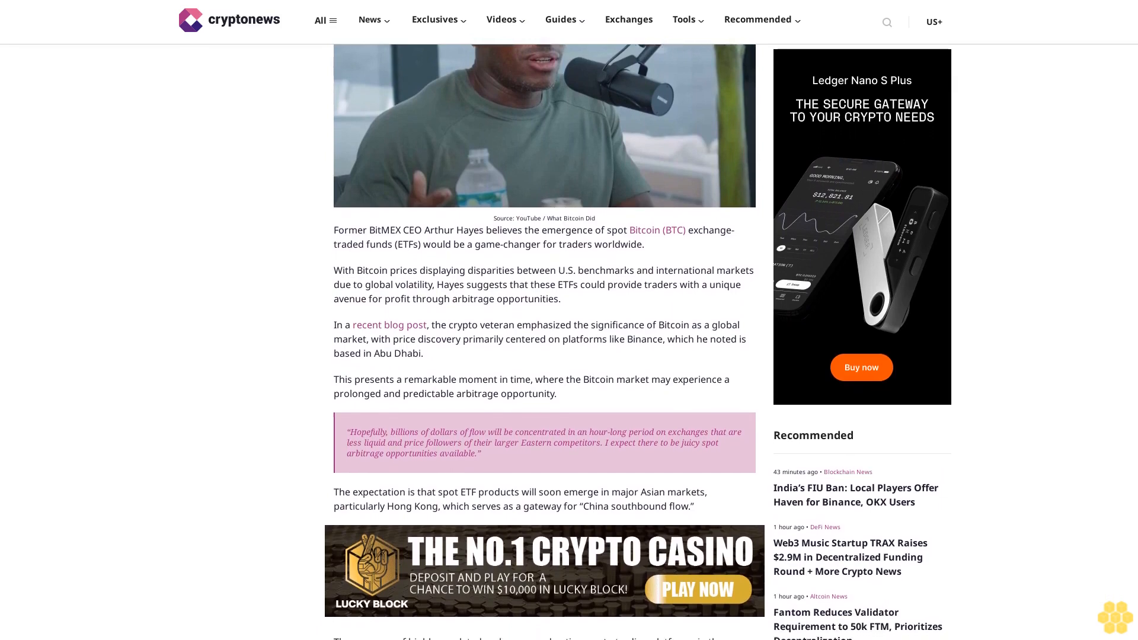
scroll(down, 3)
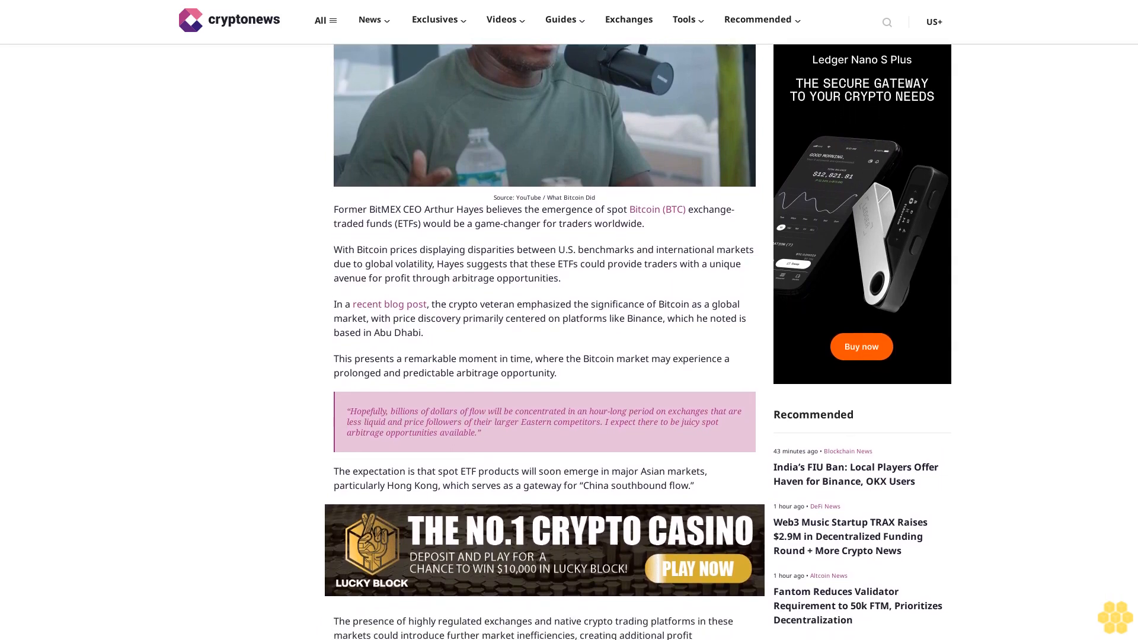
scroll(down, 3)
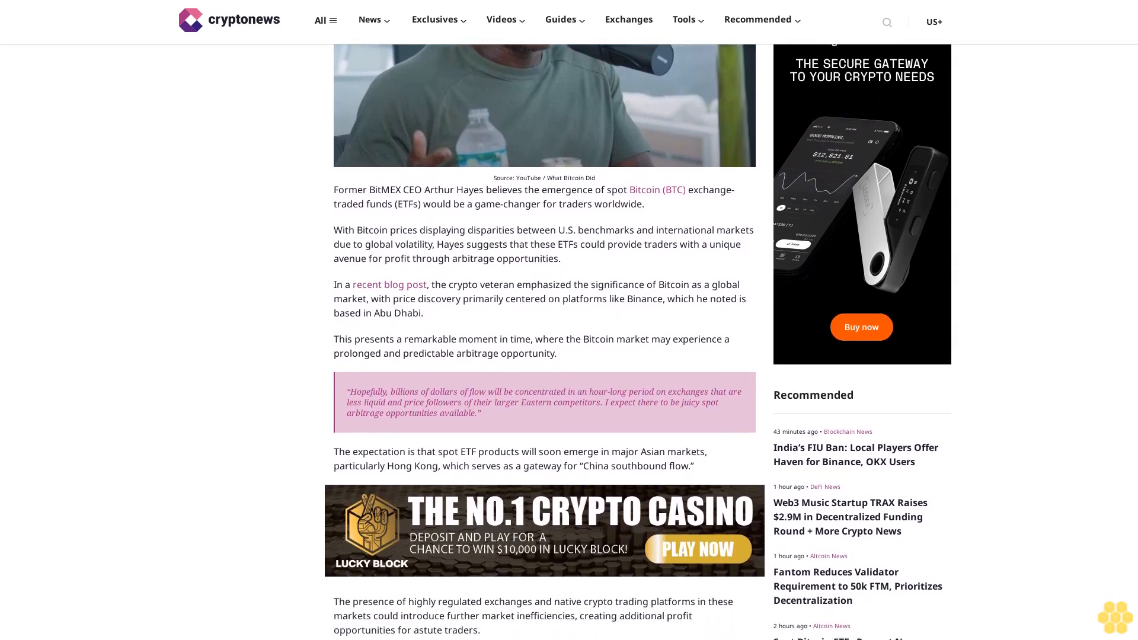
scroll(down, 3)
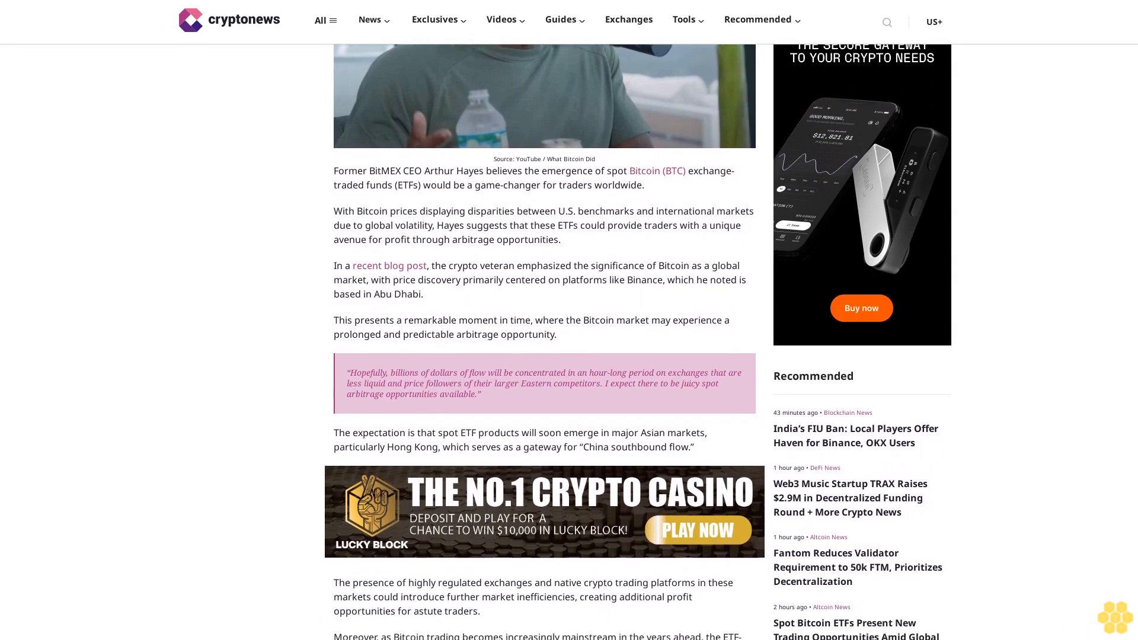
scroll(down, 3)
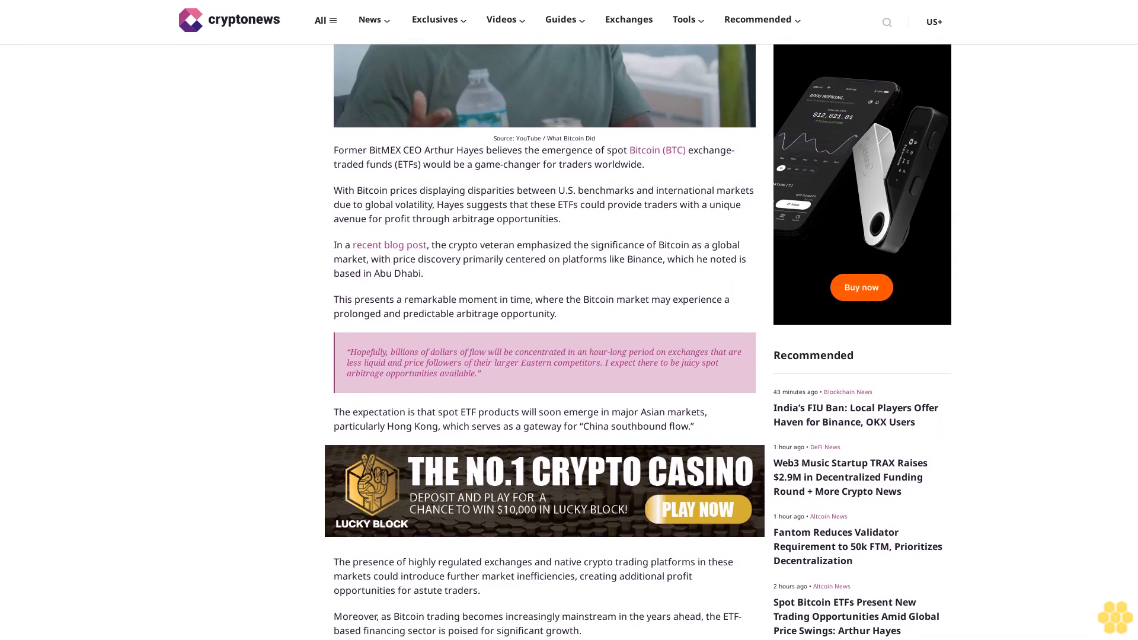
scroll(down, 3)
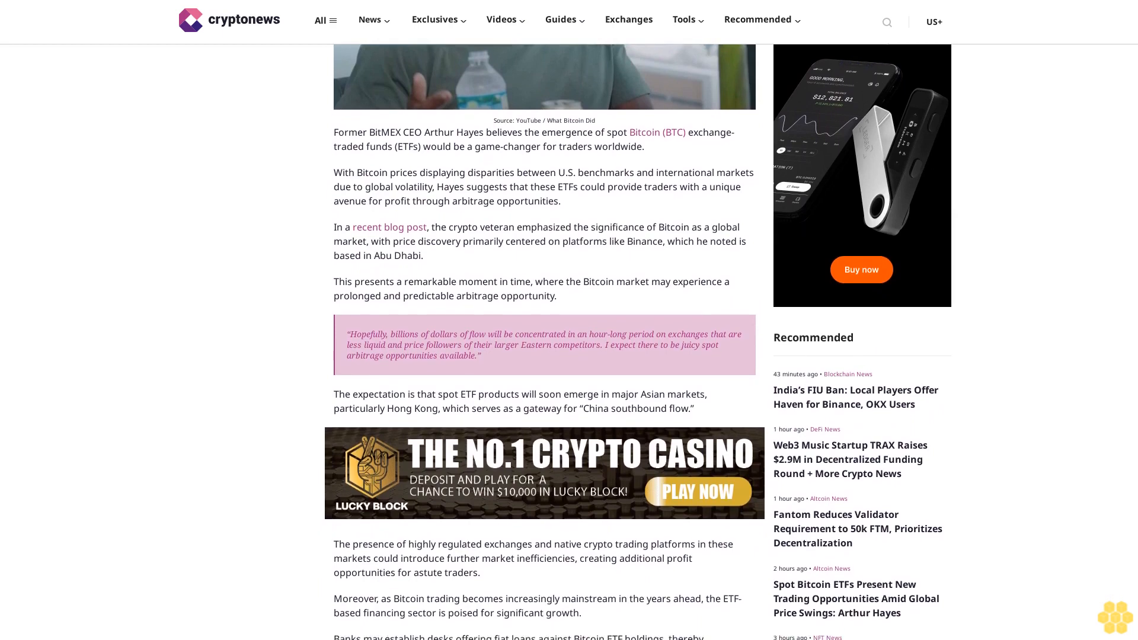
scroll(down, 3)
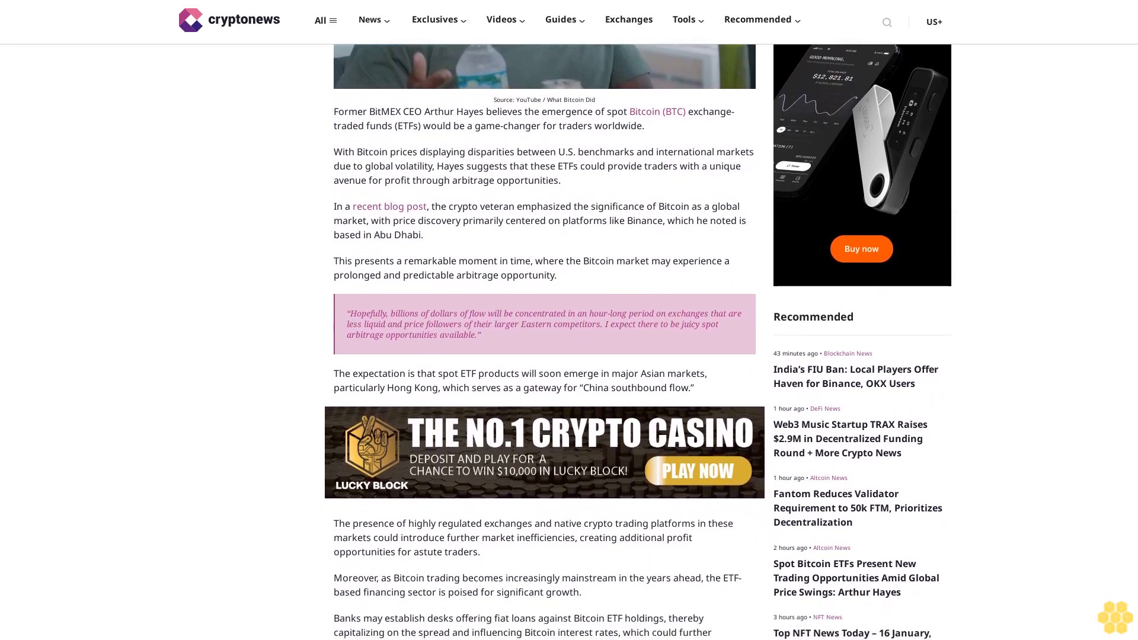
scroll(down, 3)
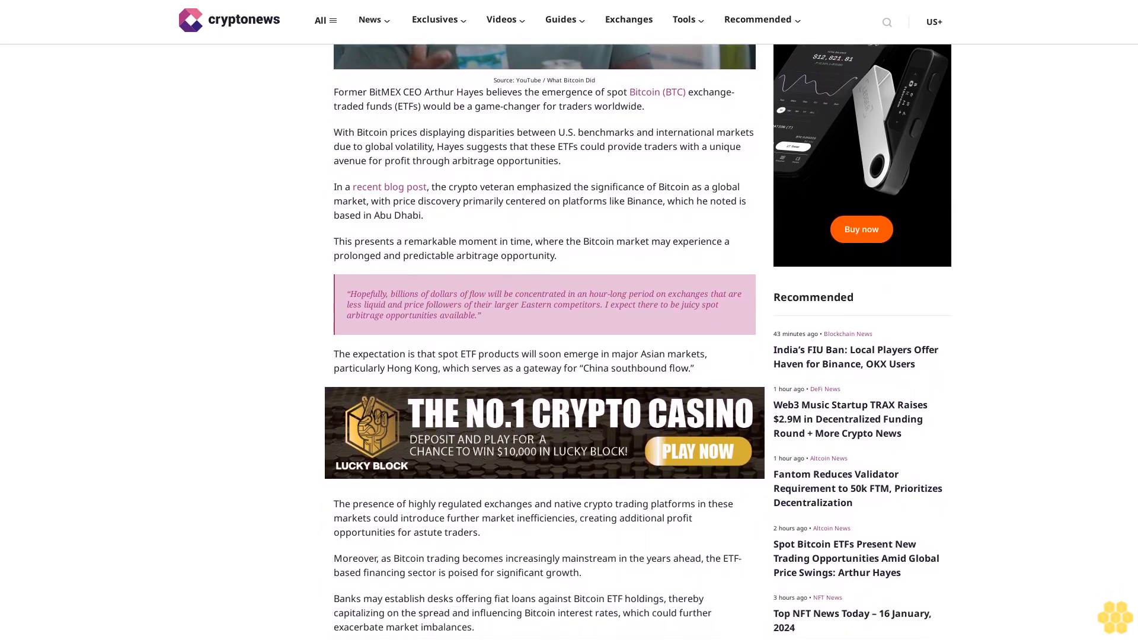
scroll(down, 3)
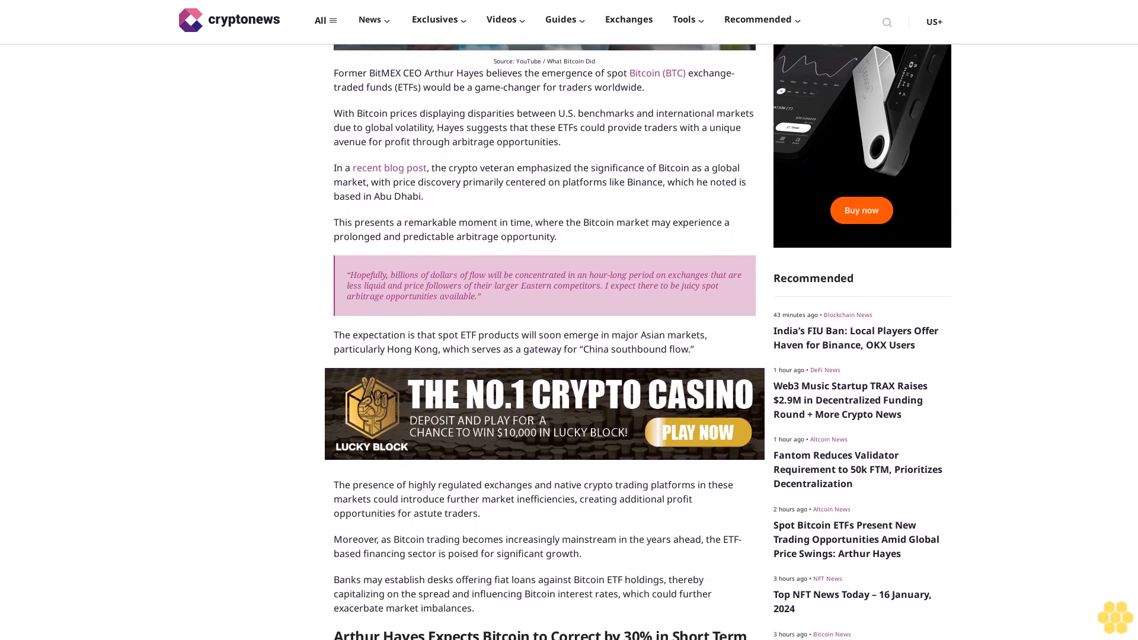
scroll(down, 3)
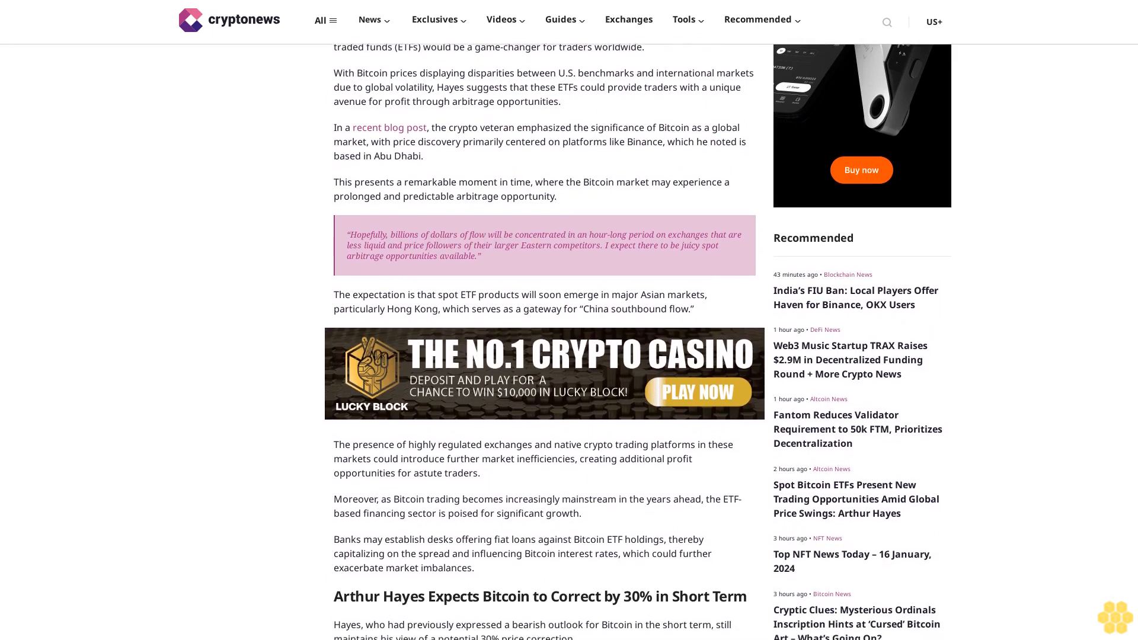
scroll(down, 3)
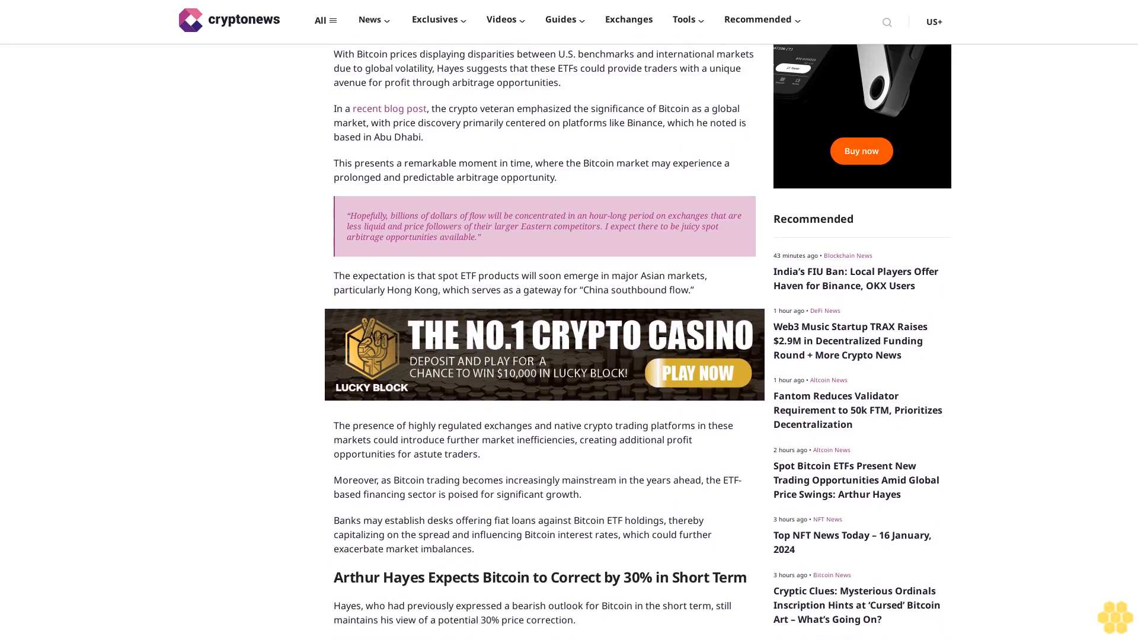
scroll(down, 3)
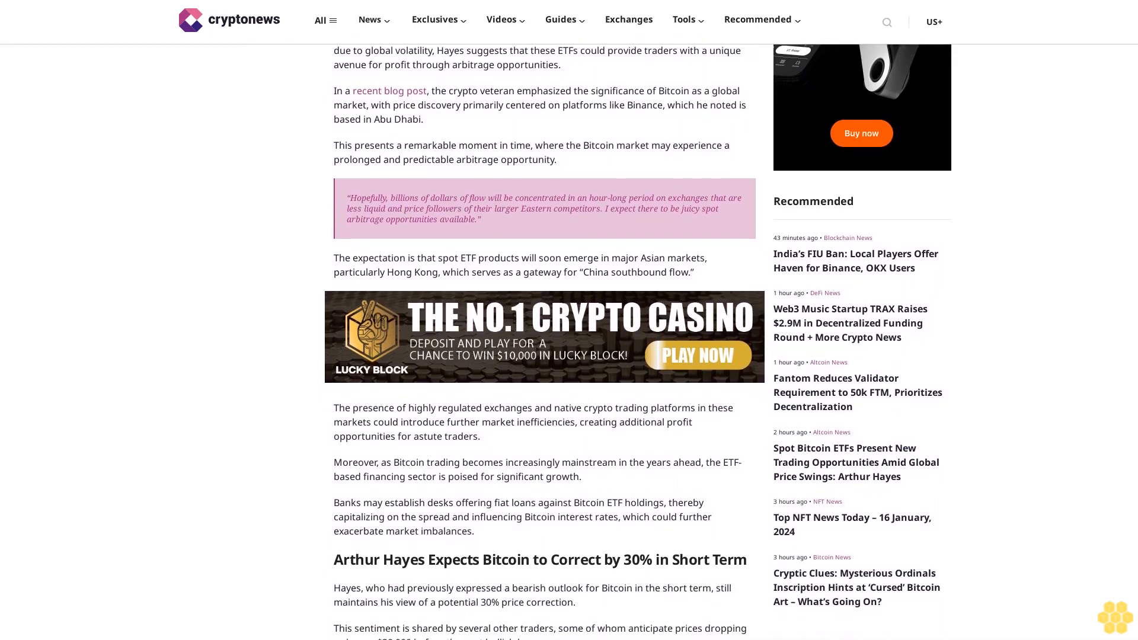
scroll(down, 3)
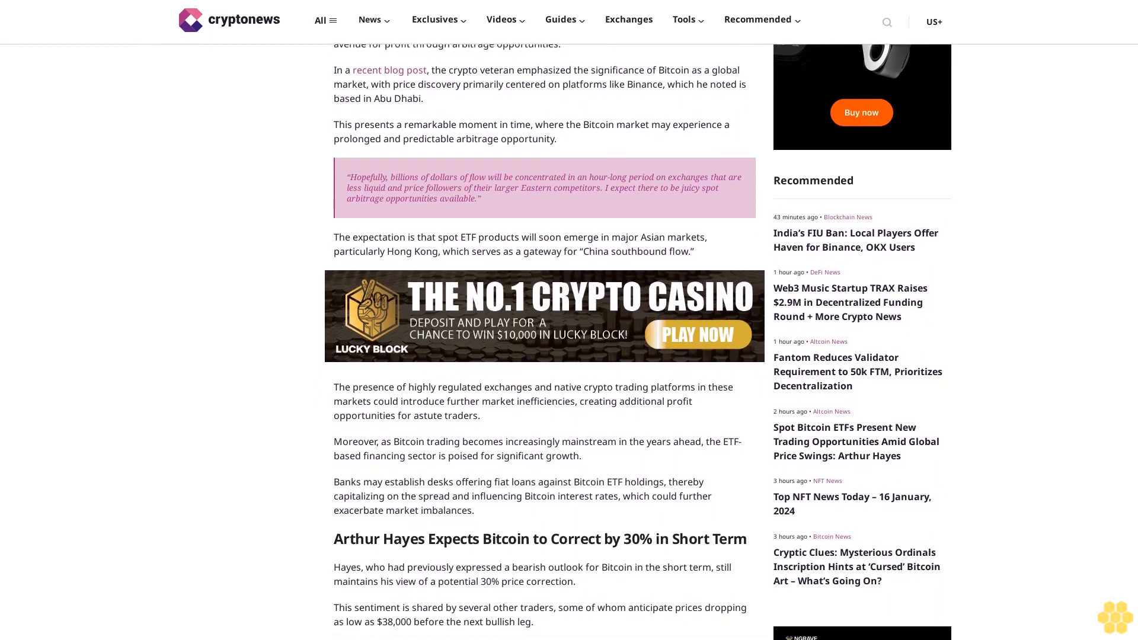
scroll(down, 3)
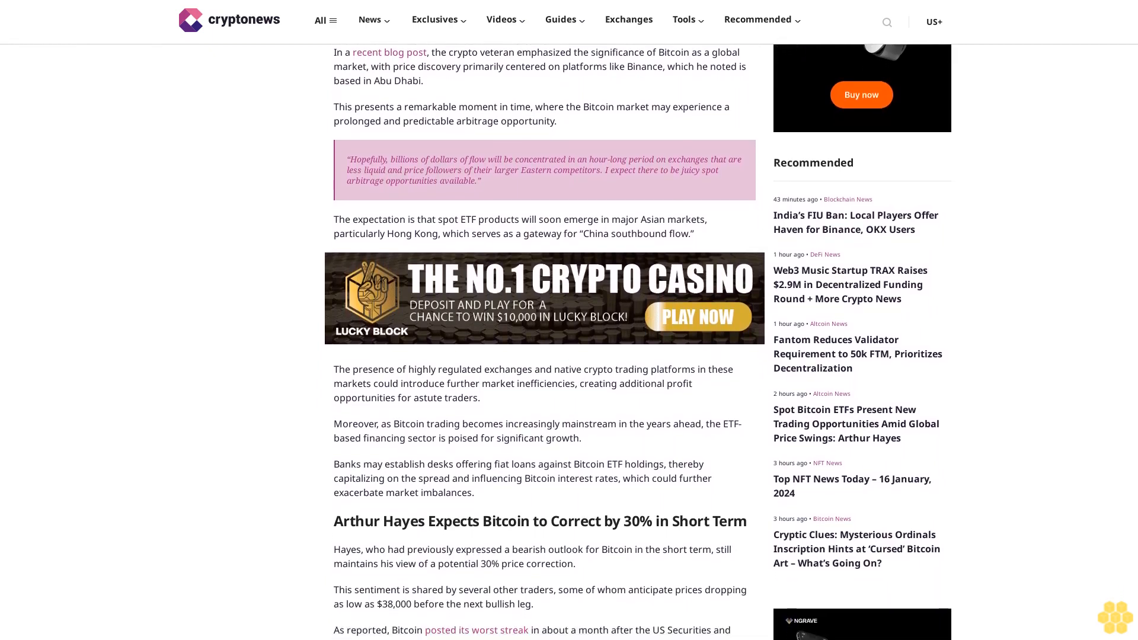
scroll(down, 3)
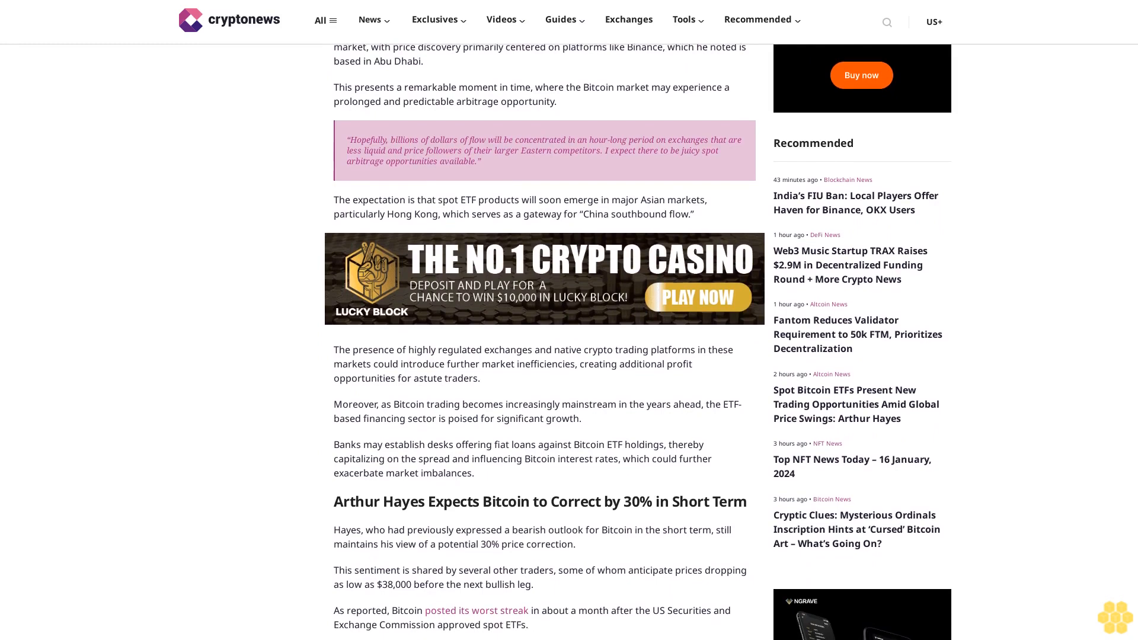
scroll(down, 3)
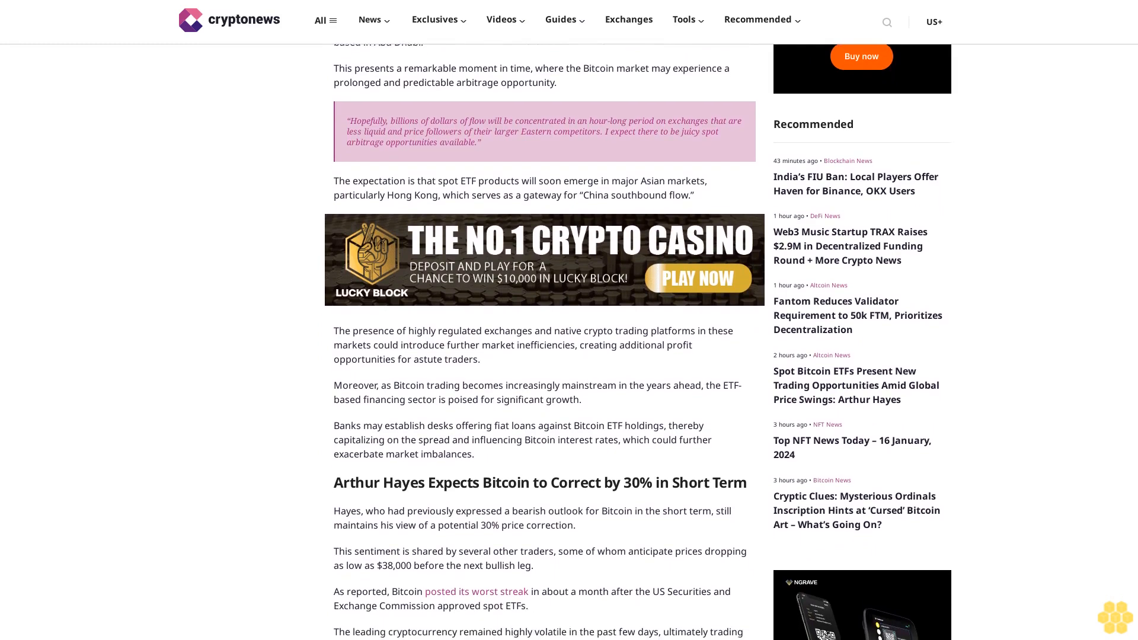
scroll(down, 3)
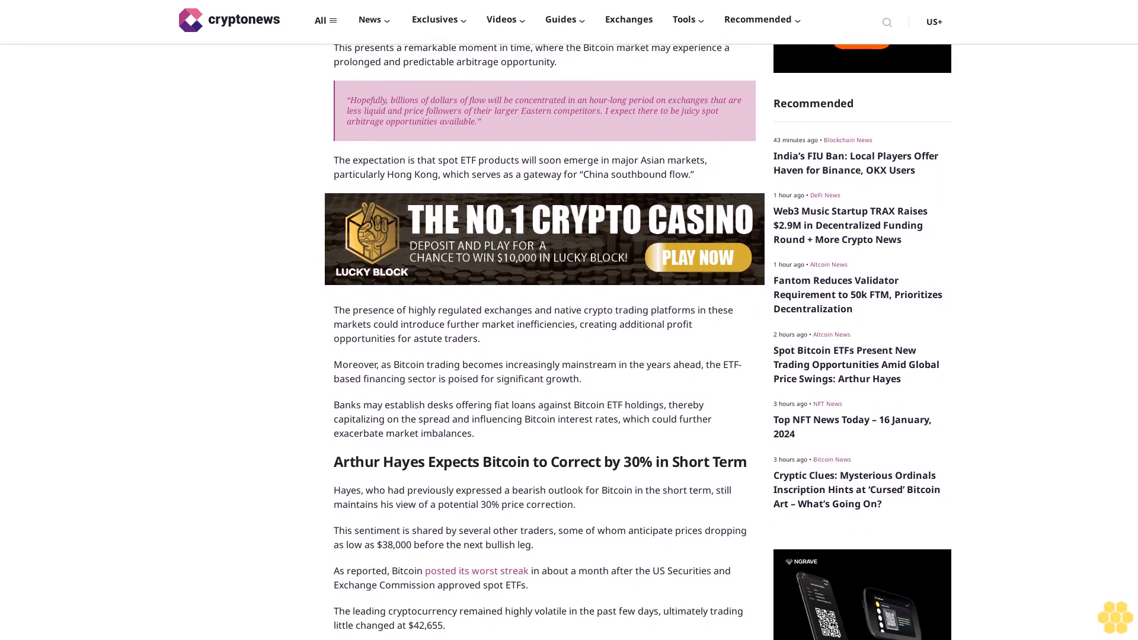
scroll(down, 3)
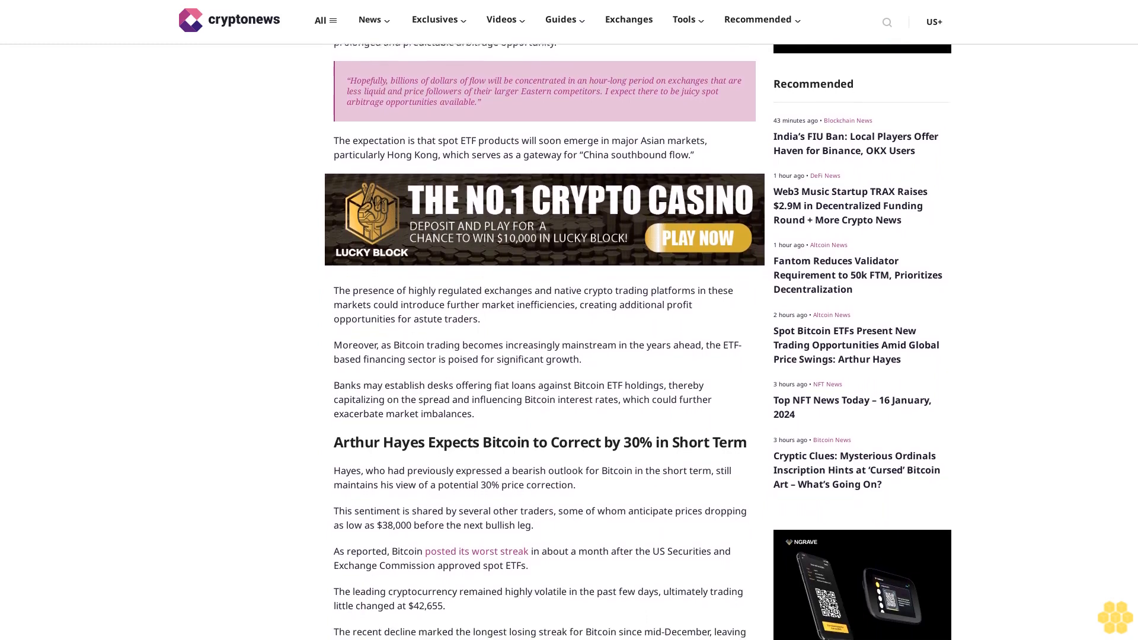
scroll(down, 3)
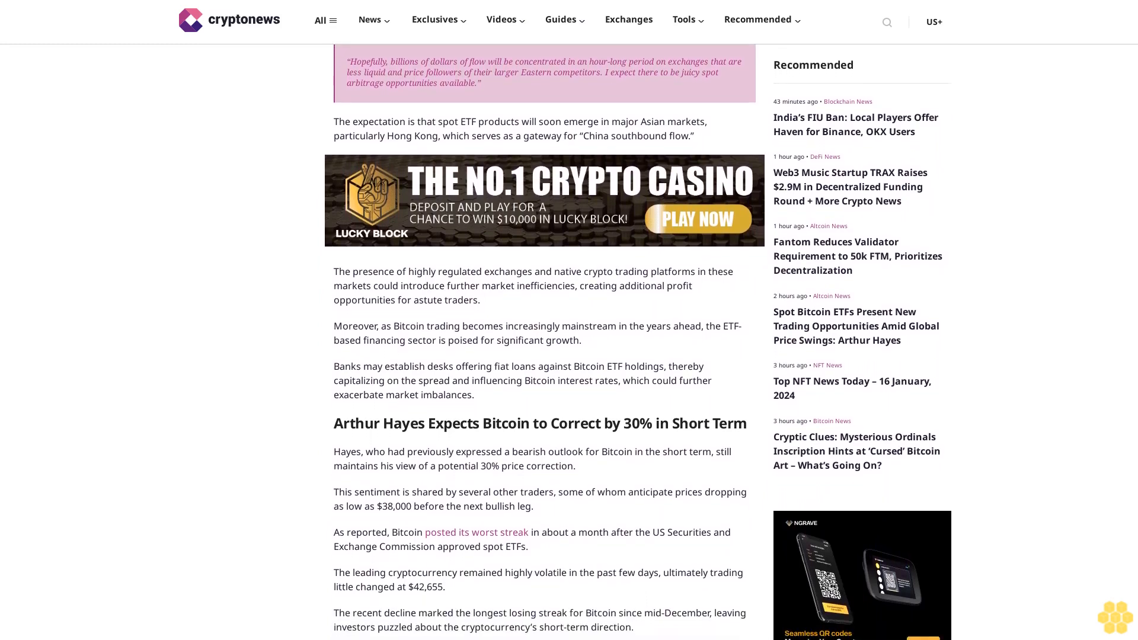
scroll(down, 3)
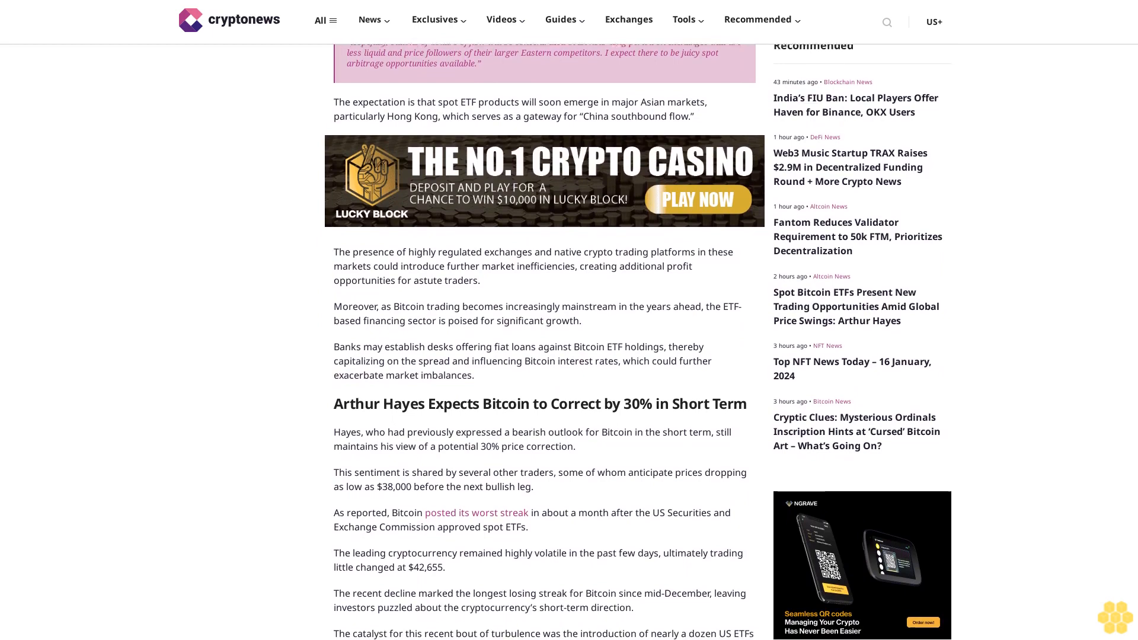
scroll(down, 3)
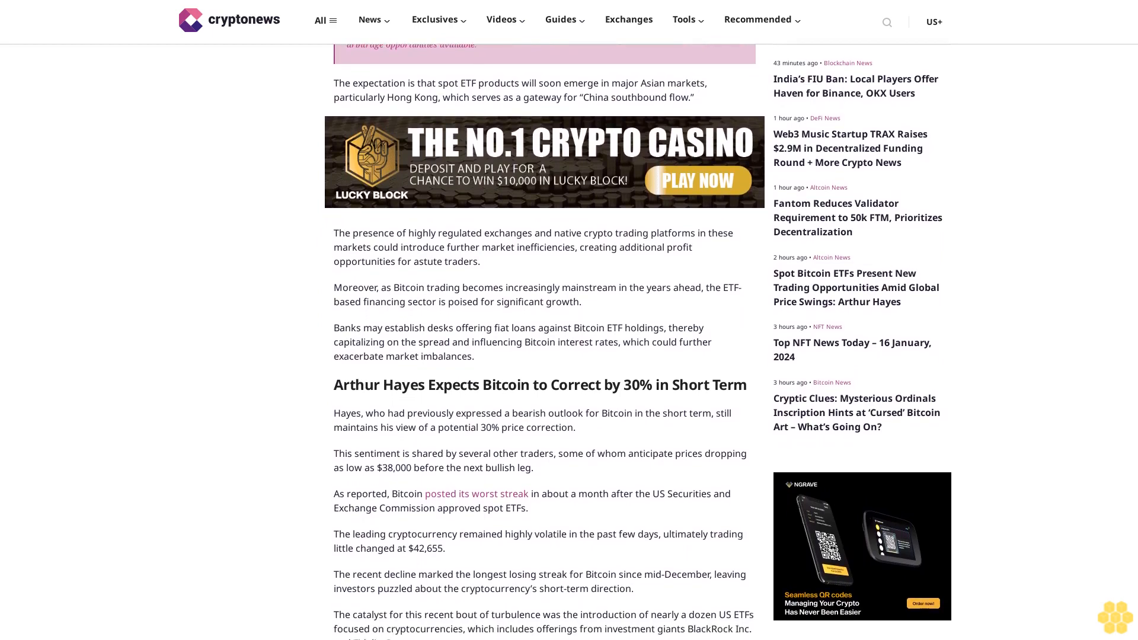
scroll(down, 3)
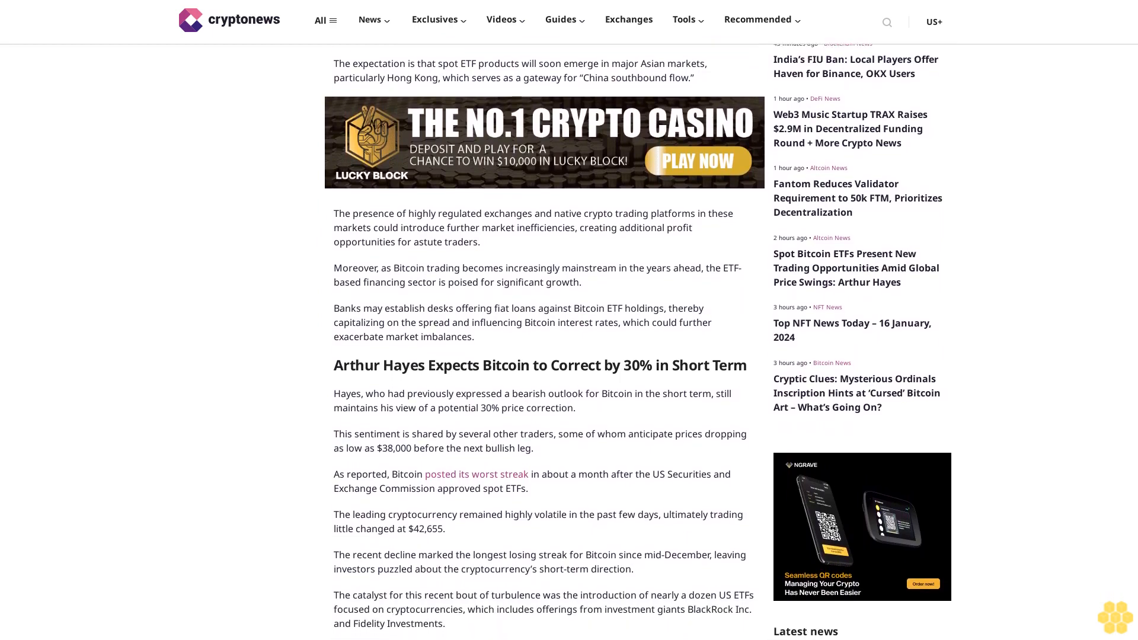
scroll(down, 3)
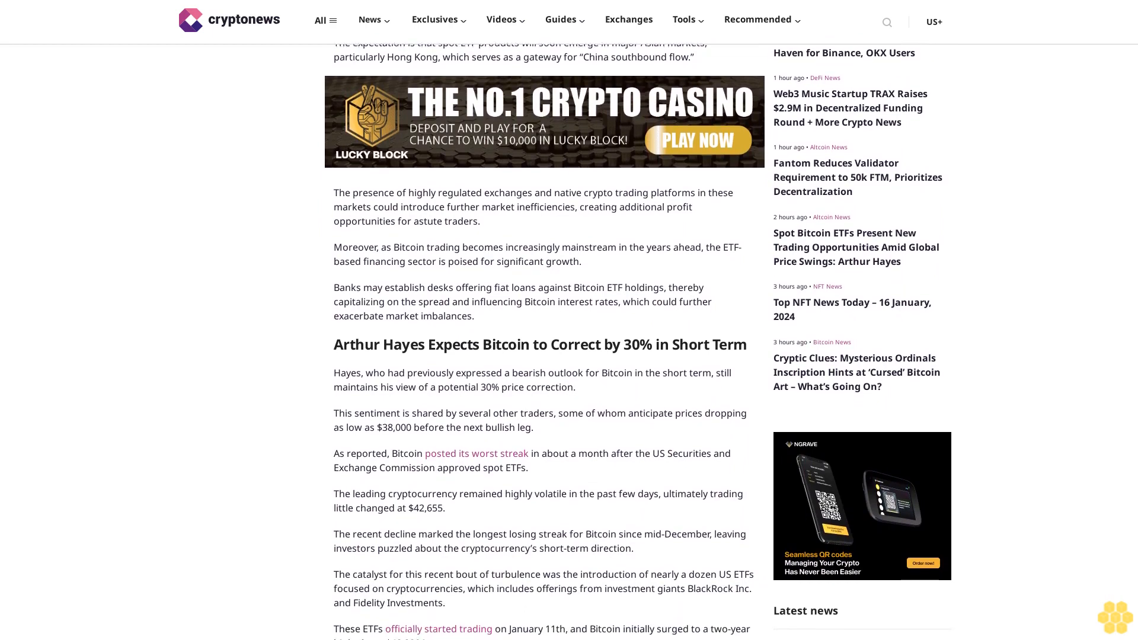
scroll(down, 3)
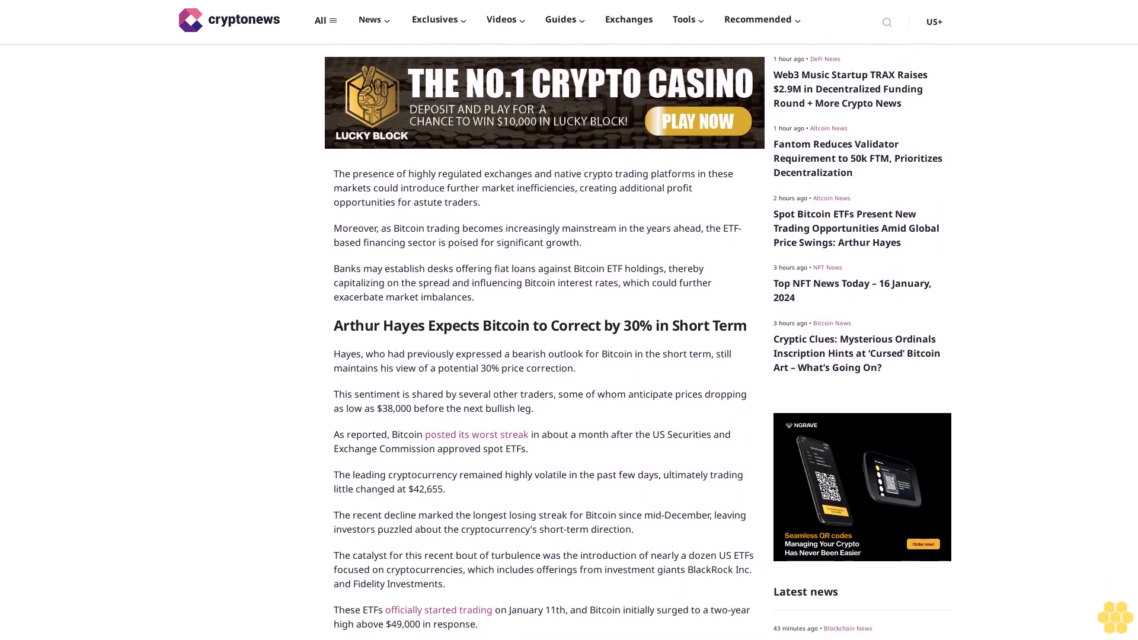
scroll(down, 3)
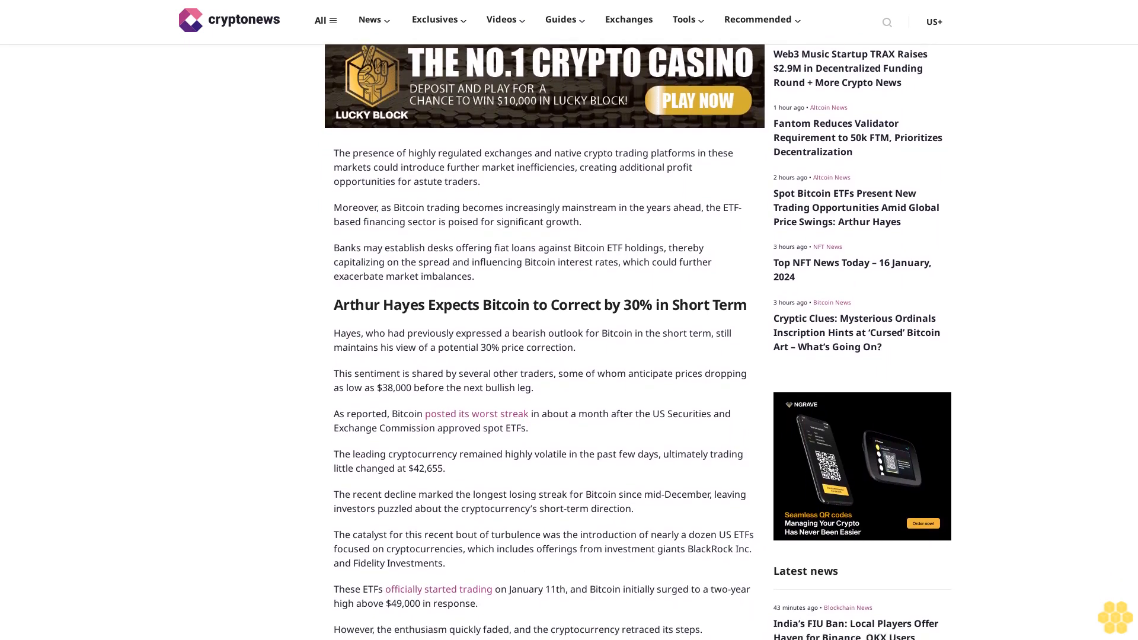
scroll(down, 3)
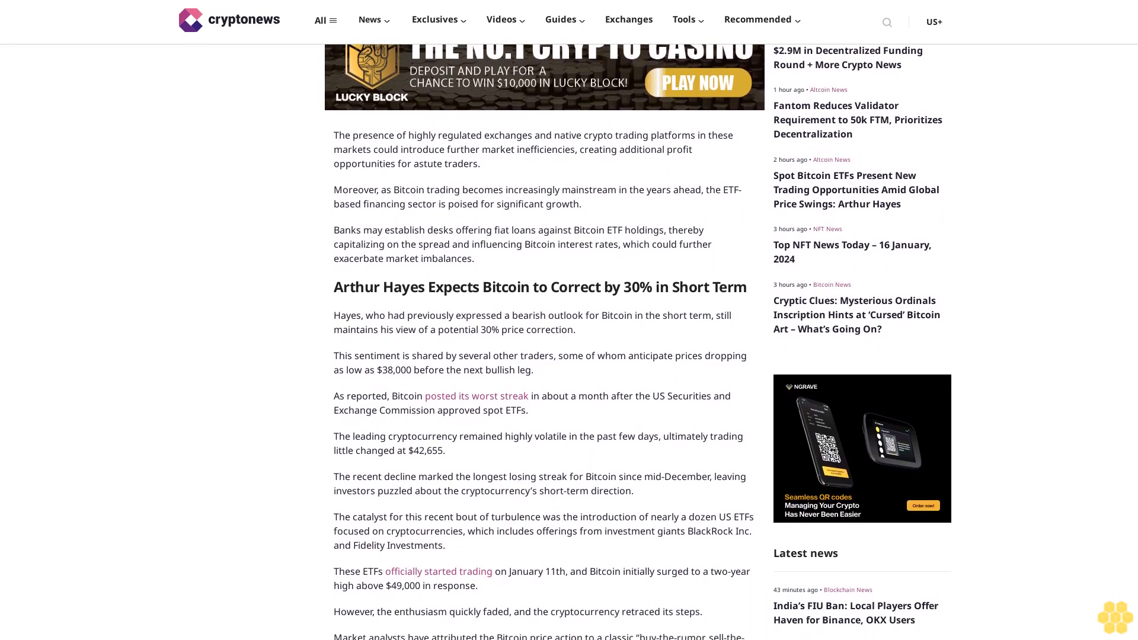
scroll(down, 3)
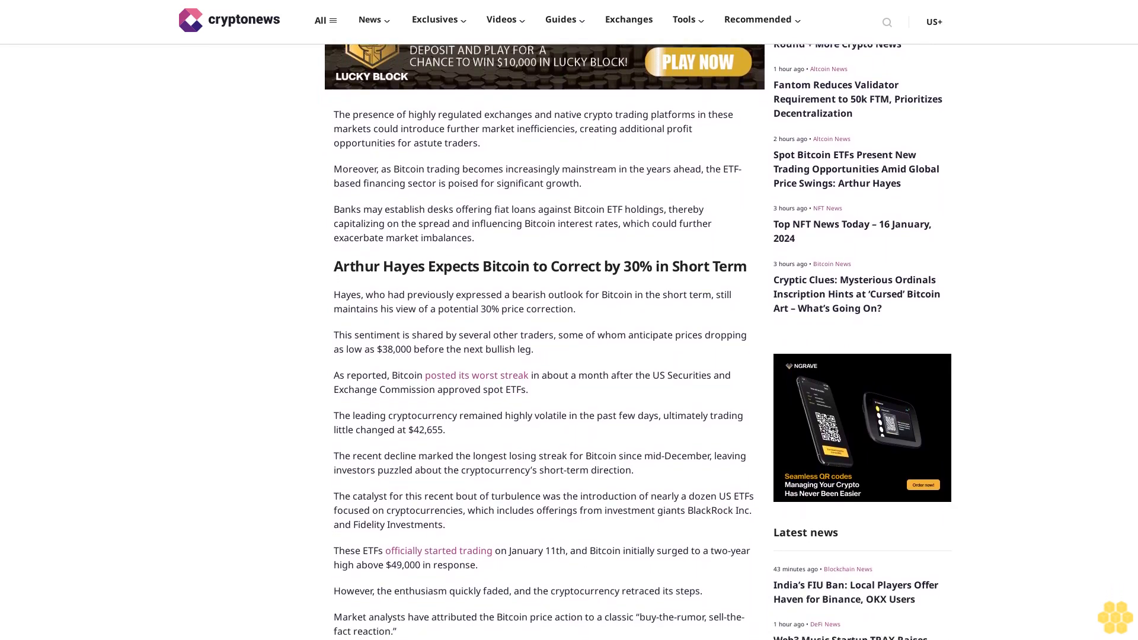
scroll(down, 3)
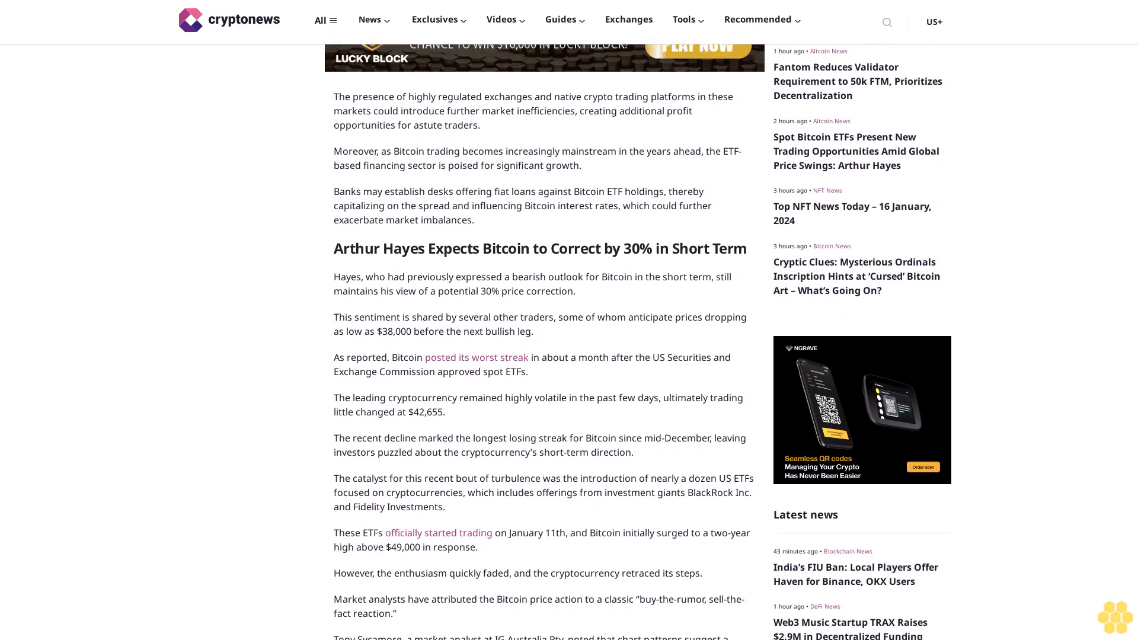
scroll(down, 3)
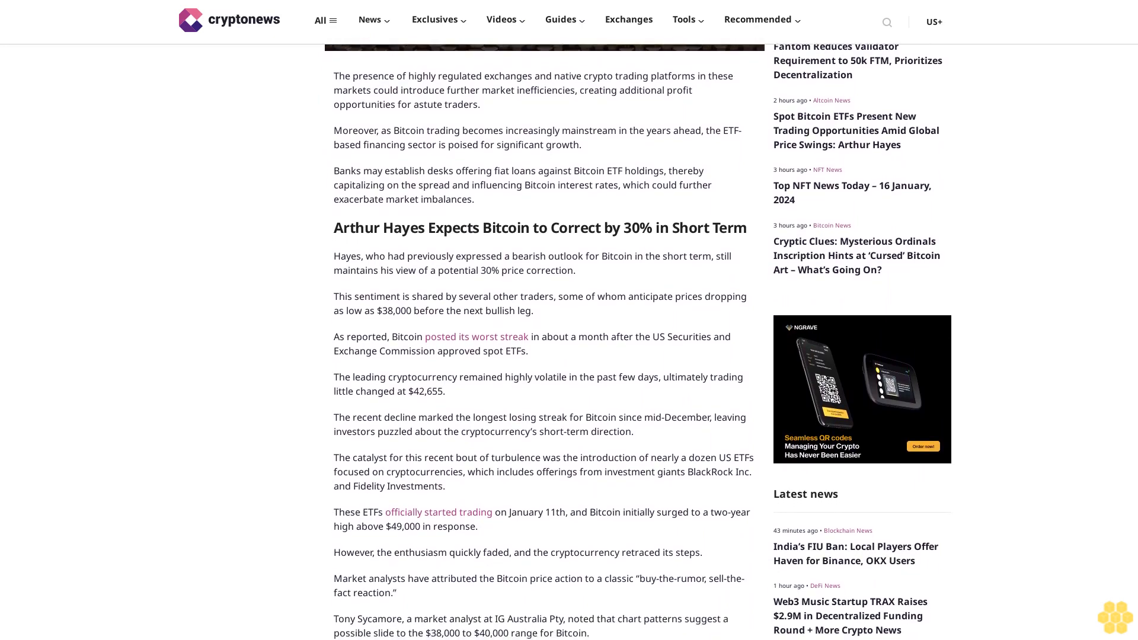
scroll(down, 3)
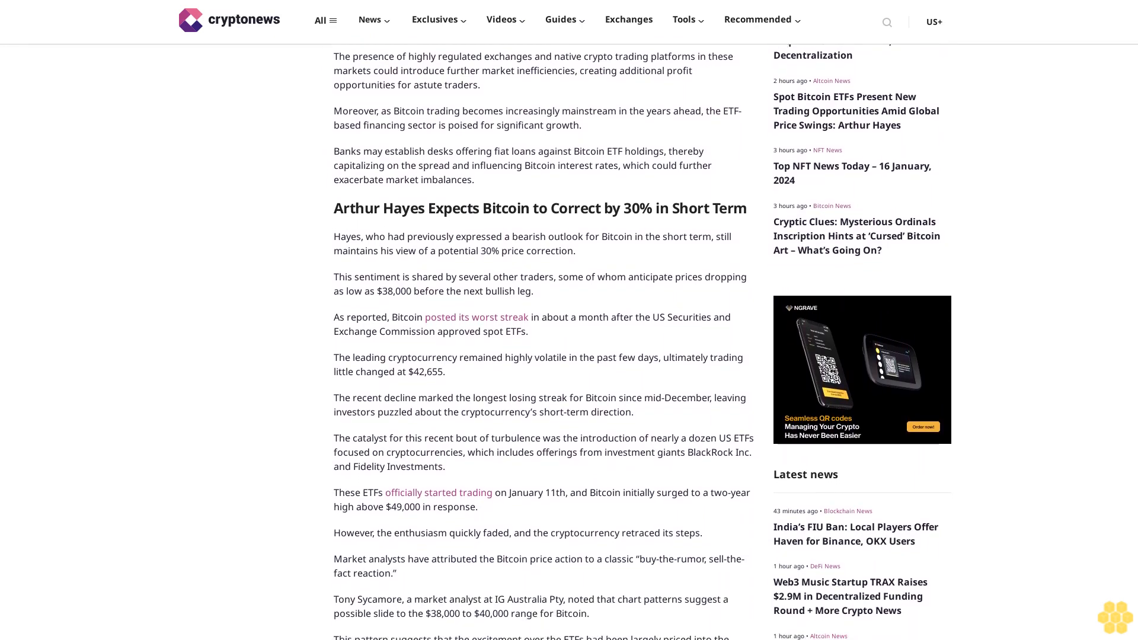
scroll(down, 3)
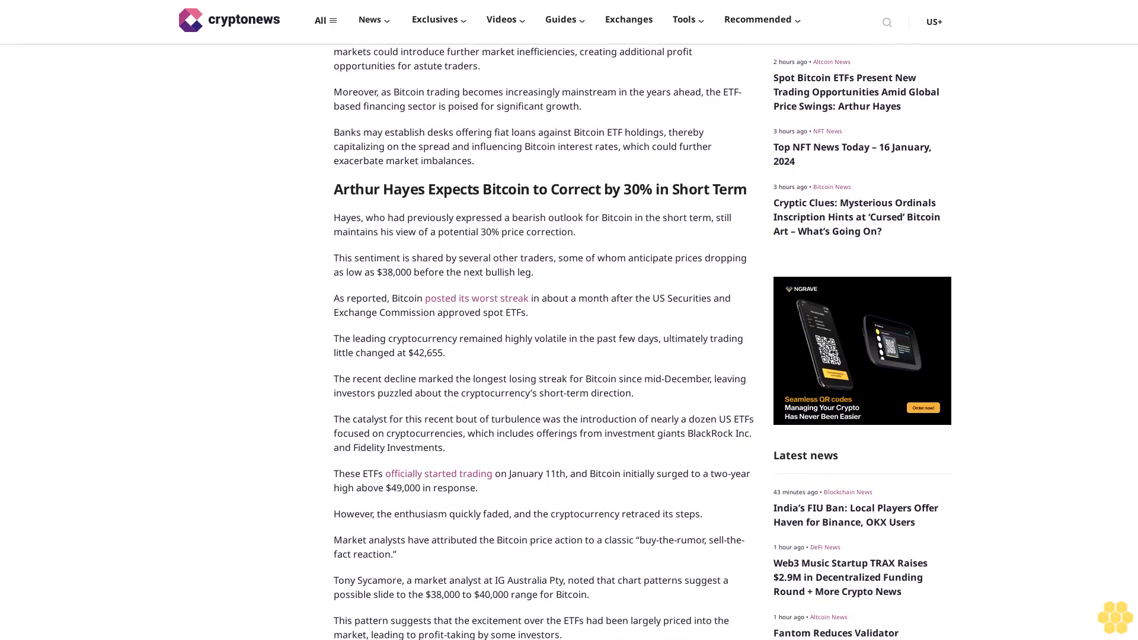
scroll(down, 3)
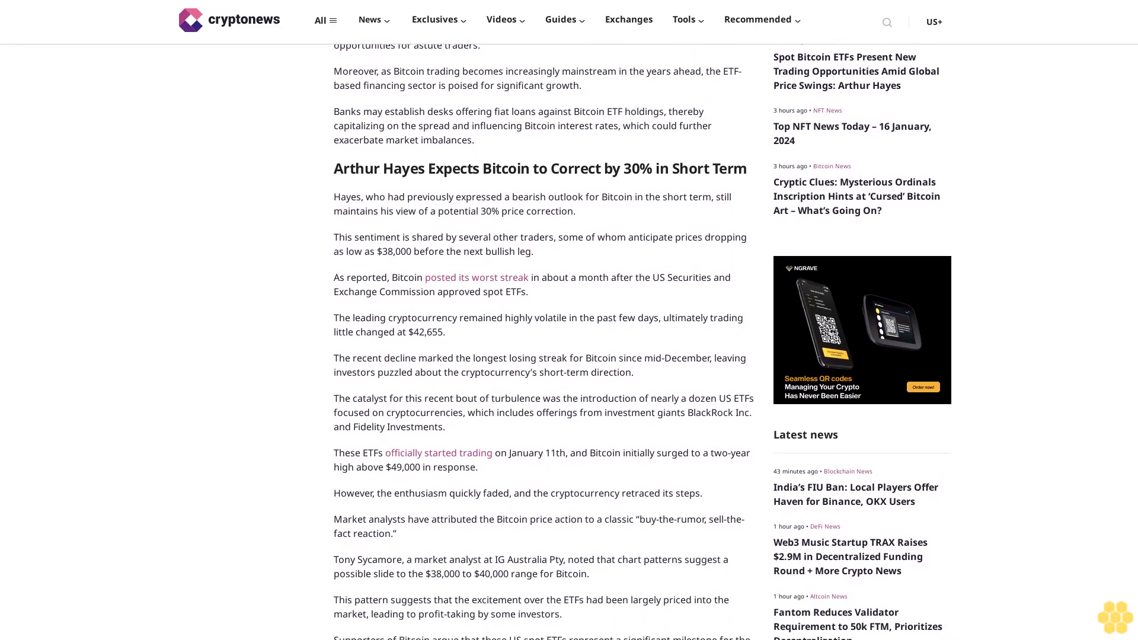
scroll(down, 3)
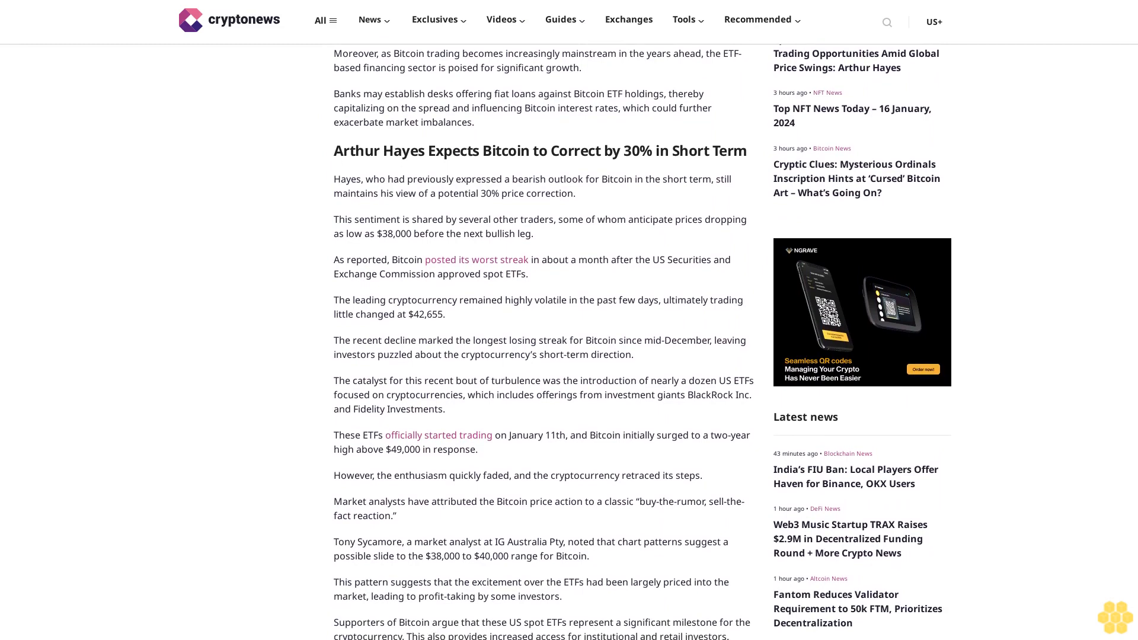
scroll(down, 3)
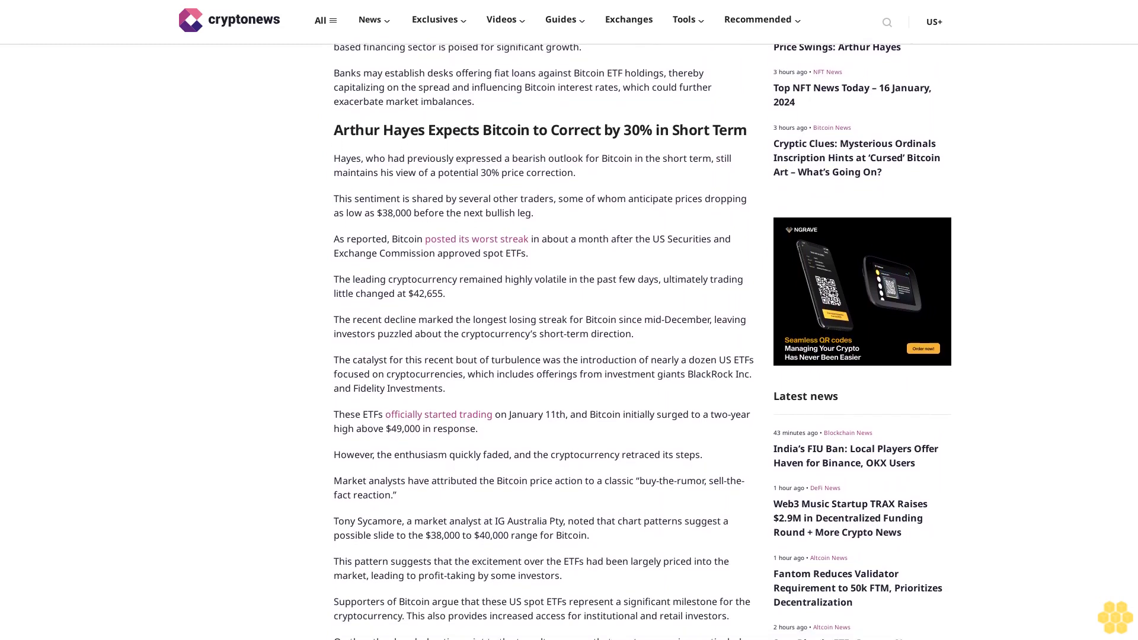
scroll(down, 3)
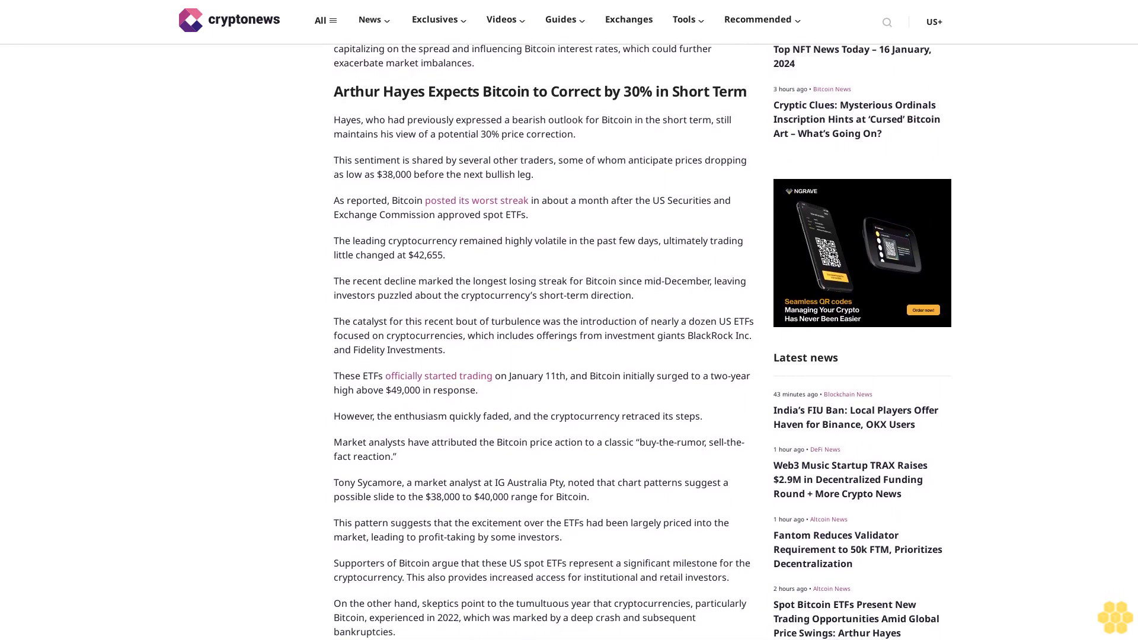
scroll(down, 3)
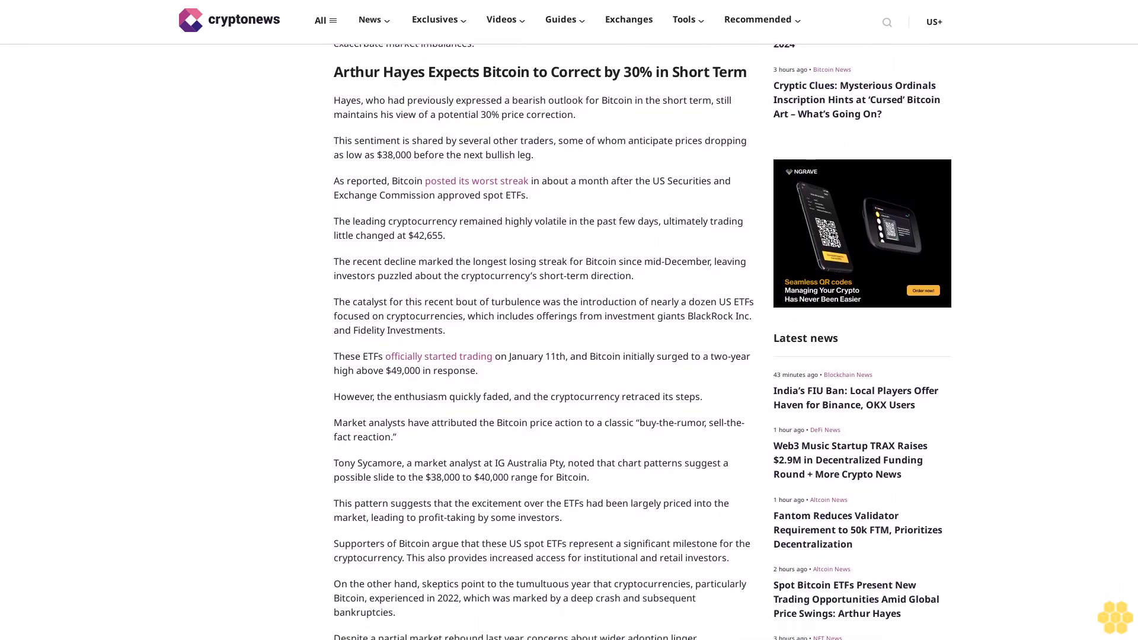
scroll(down, 3)
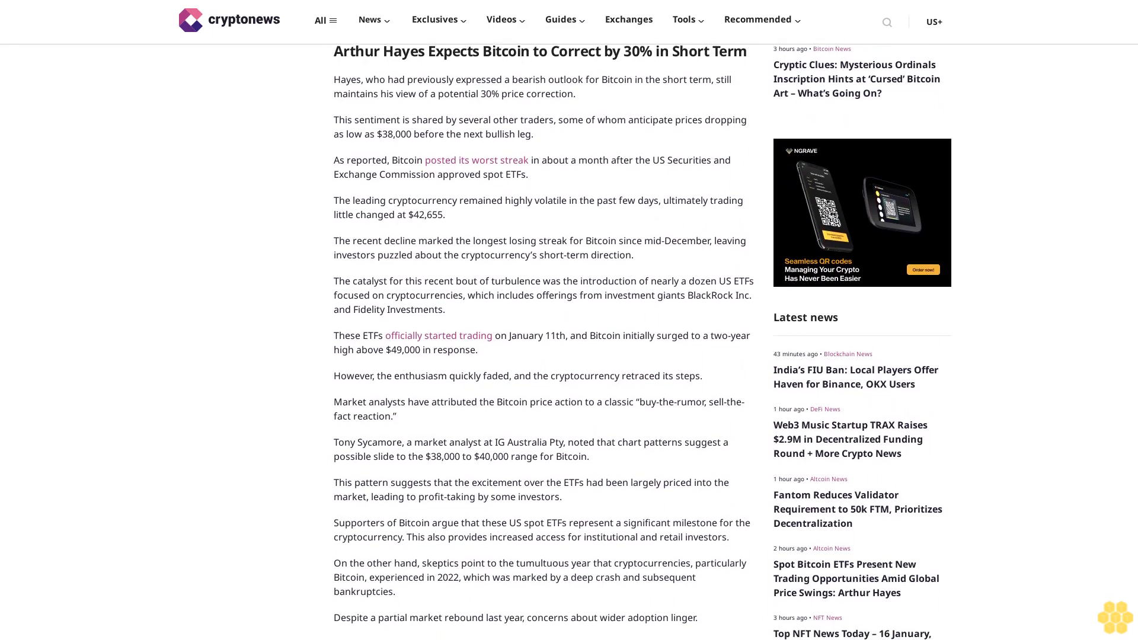
scroll(down, 3)
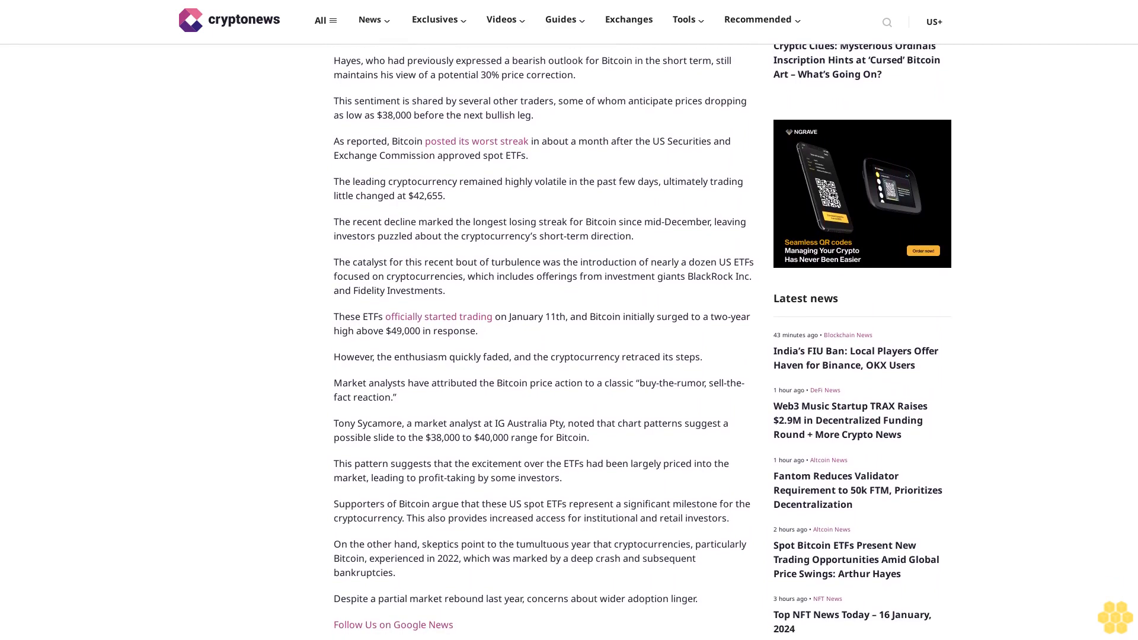
scroll(down, 3)
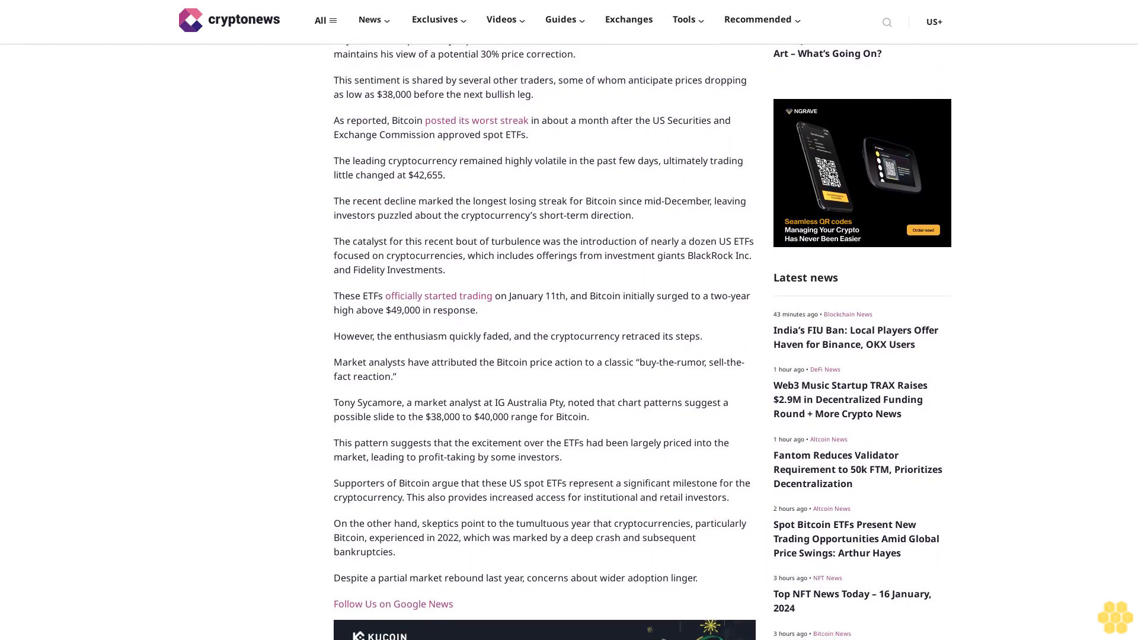
scroll(down, 3)
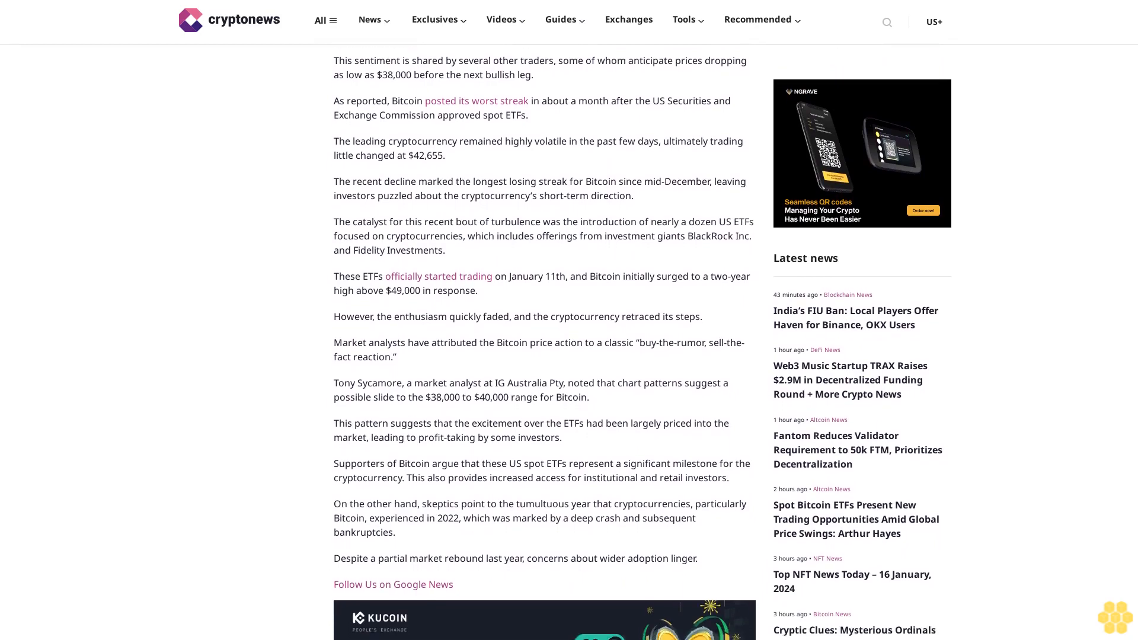
scroll(down, 3)
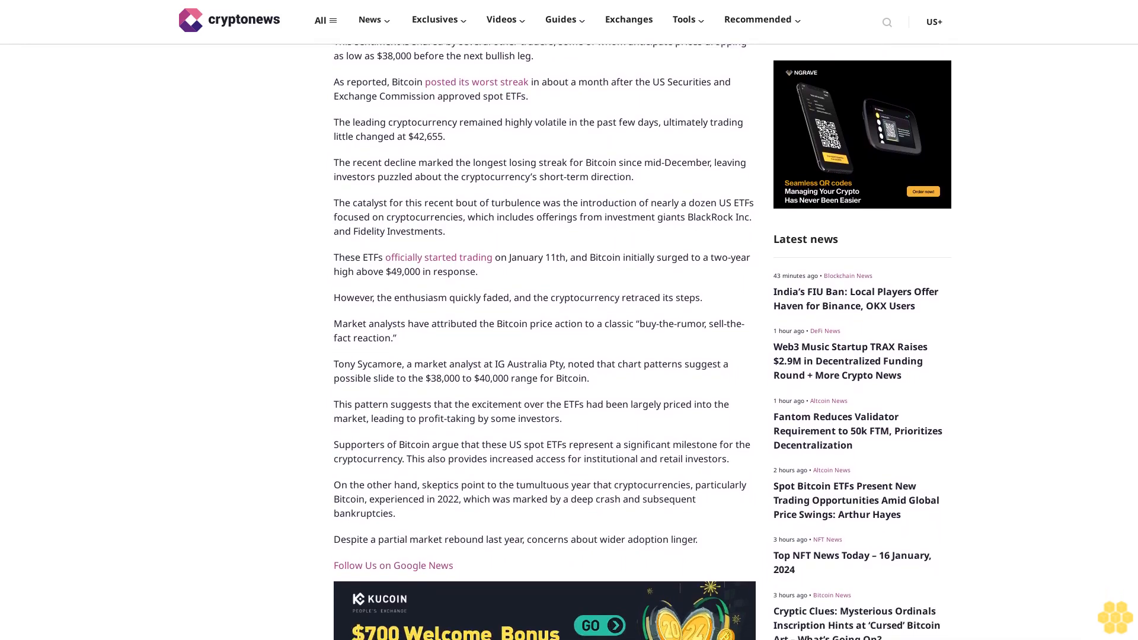
scroll(down, 3)
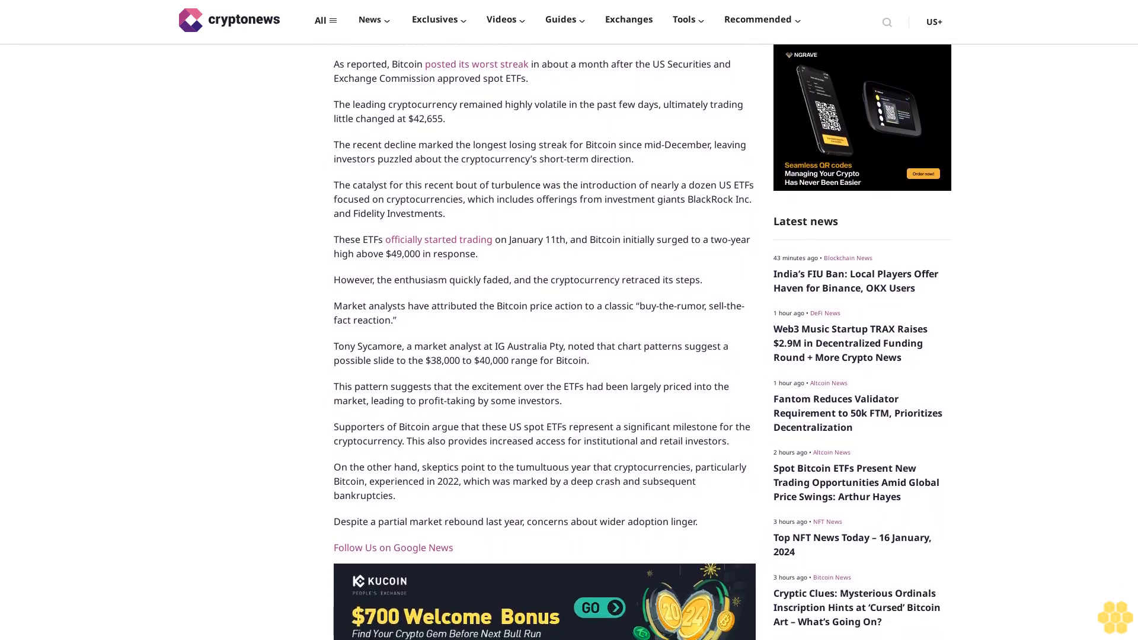
scroll(down, 3)
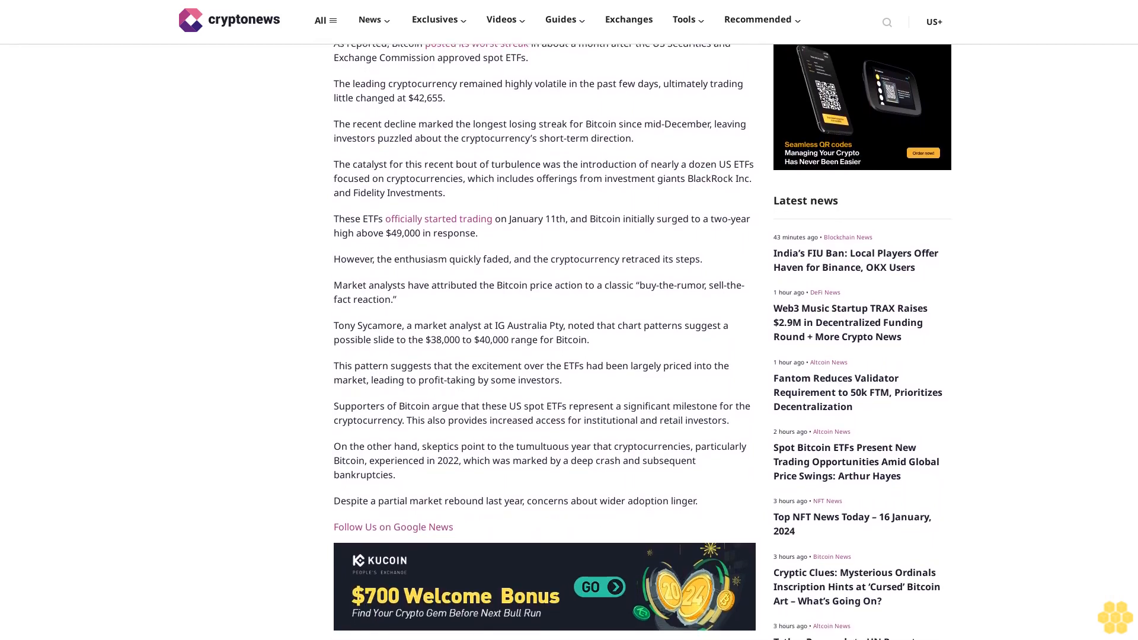
scroll(down, 3)
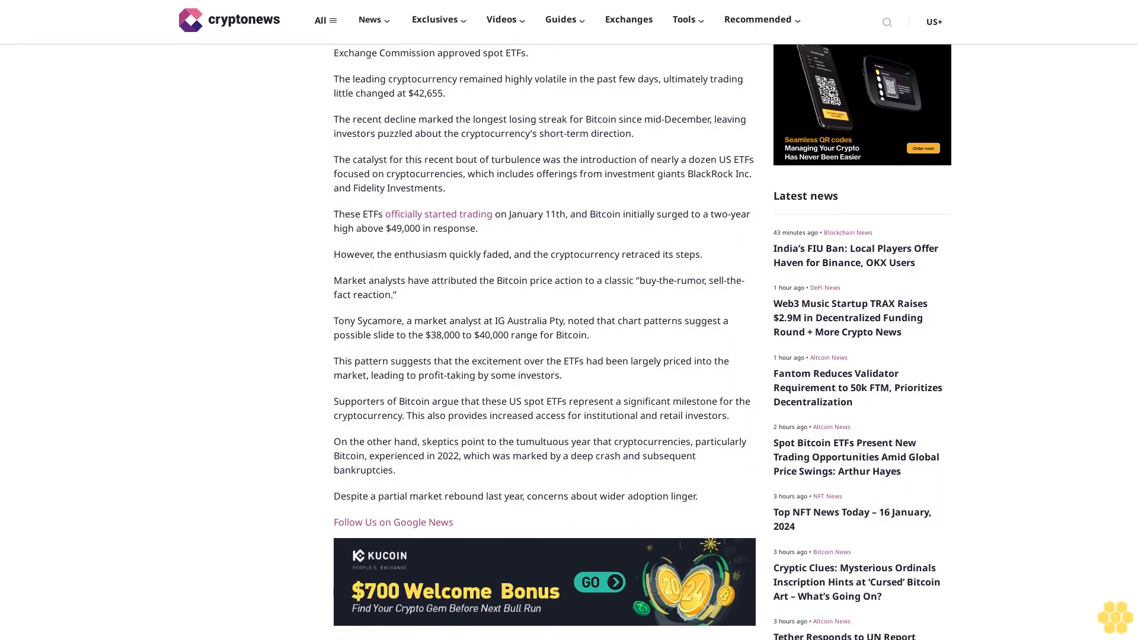